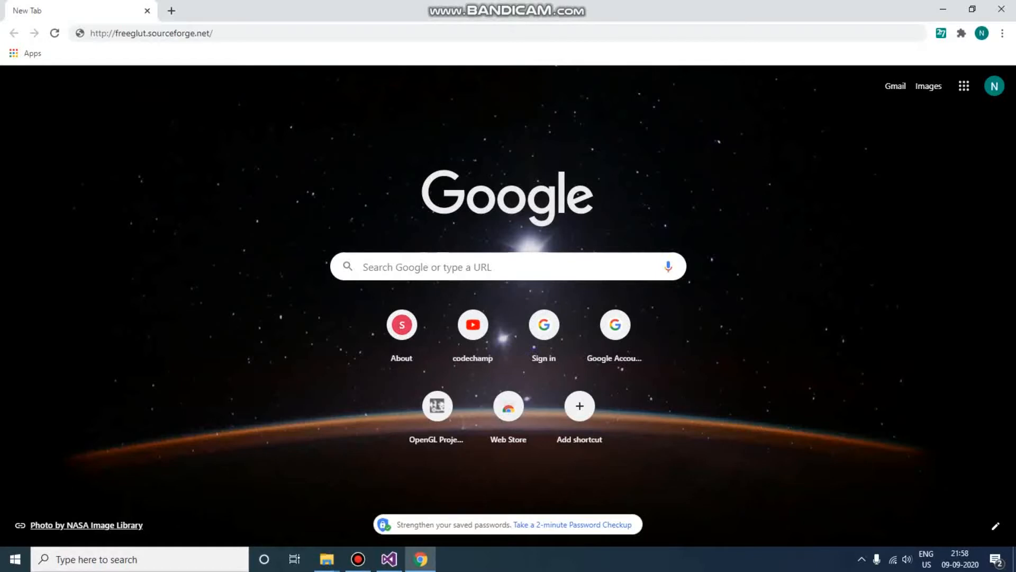
Step: Load freeglut.sourceforge.net and follow Martin Payne's Windows binaries link to Transmission Zero
left_click(149, 33)
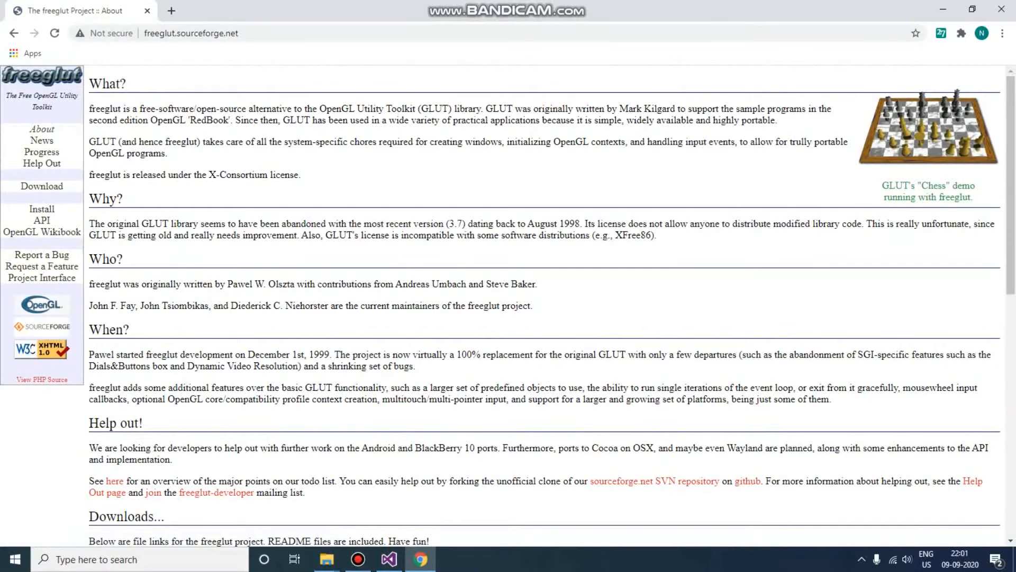
scroll("down", 3)
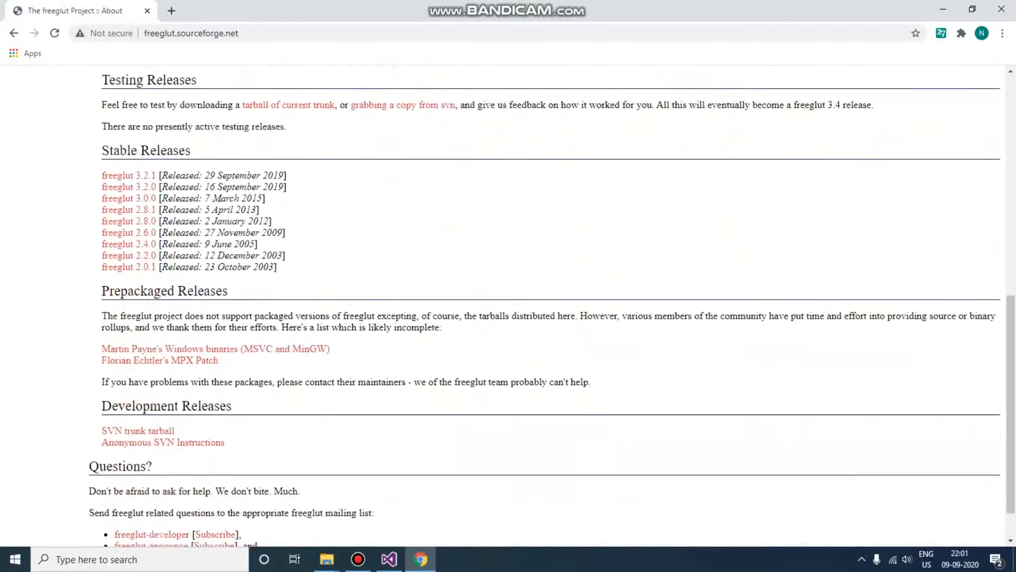
scroll("down", 3)
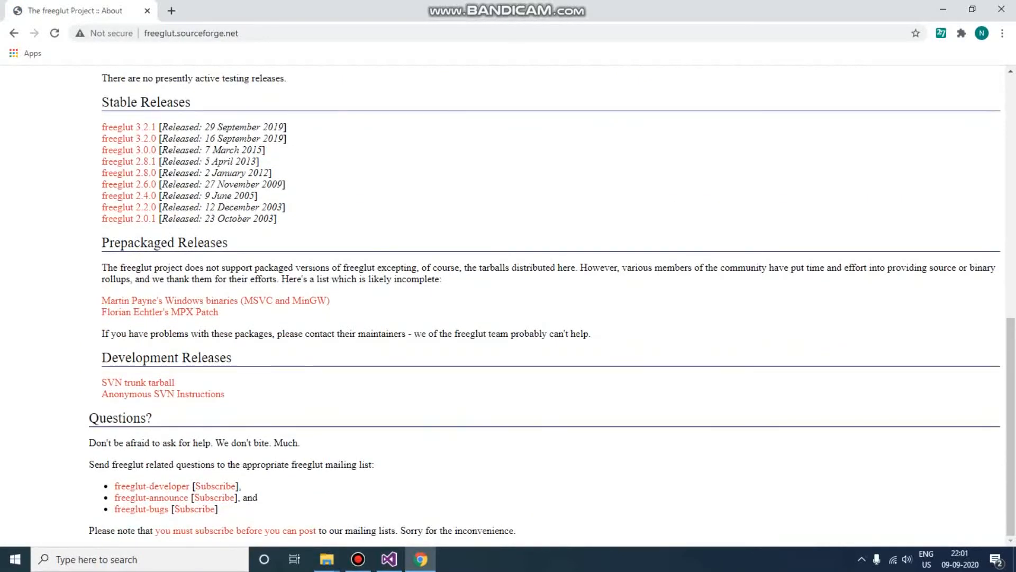
left_click(215, 300)
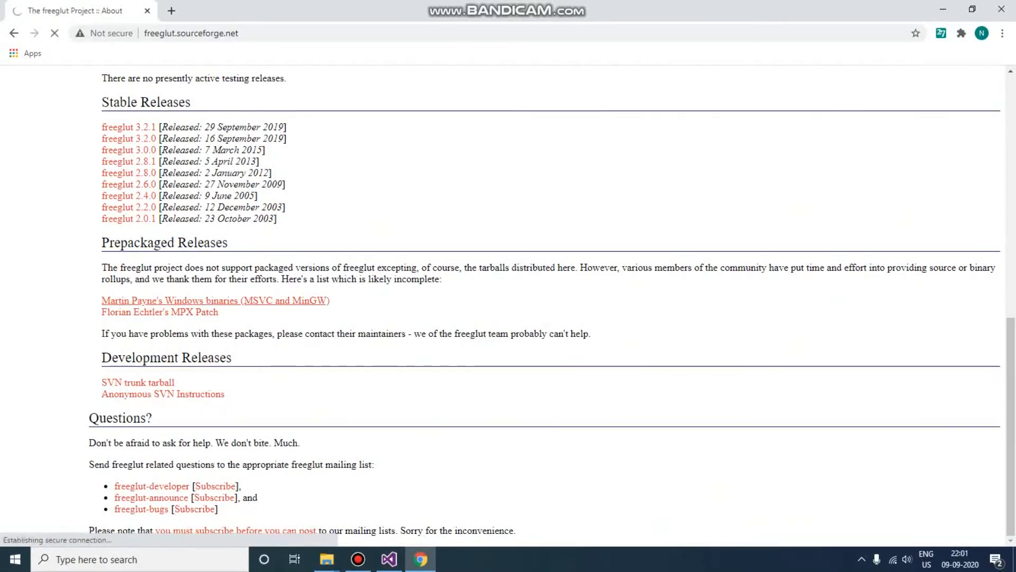
left_click(215, 300)
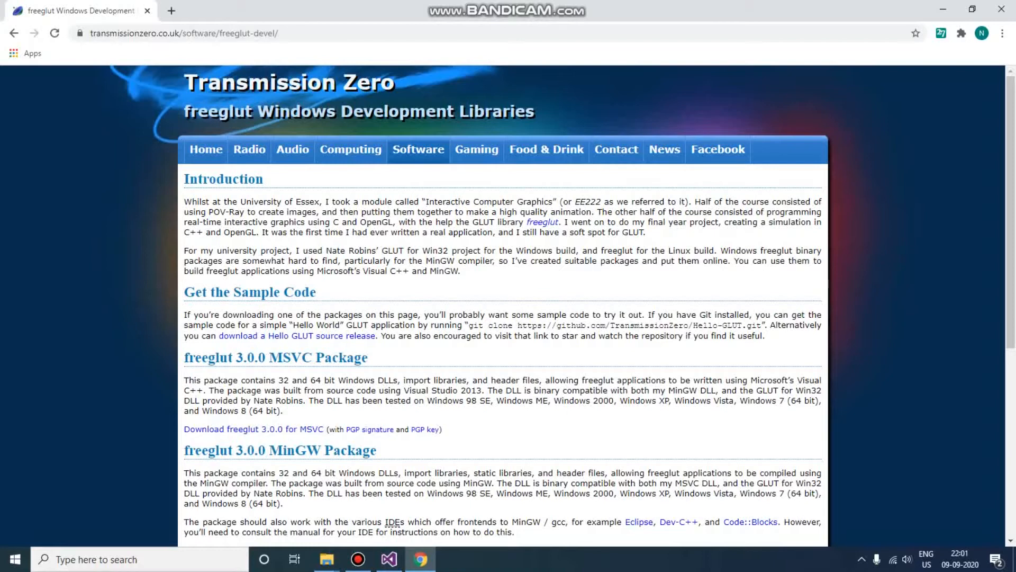
Step: Download the freeglut 3.0.0 MSVC zip, inspect its freeglut folder, then show Local Disk (C:)
left_click(253, 429)
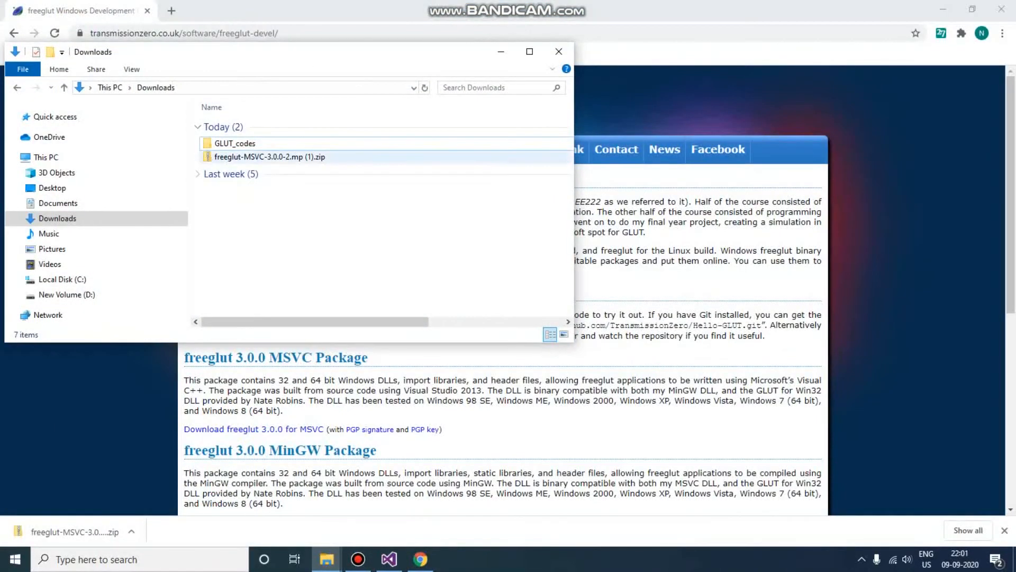
left_click(269, 156)
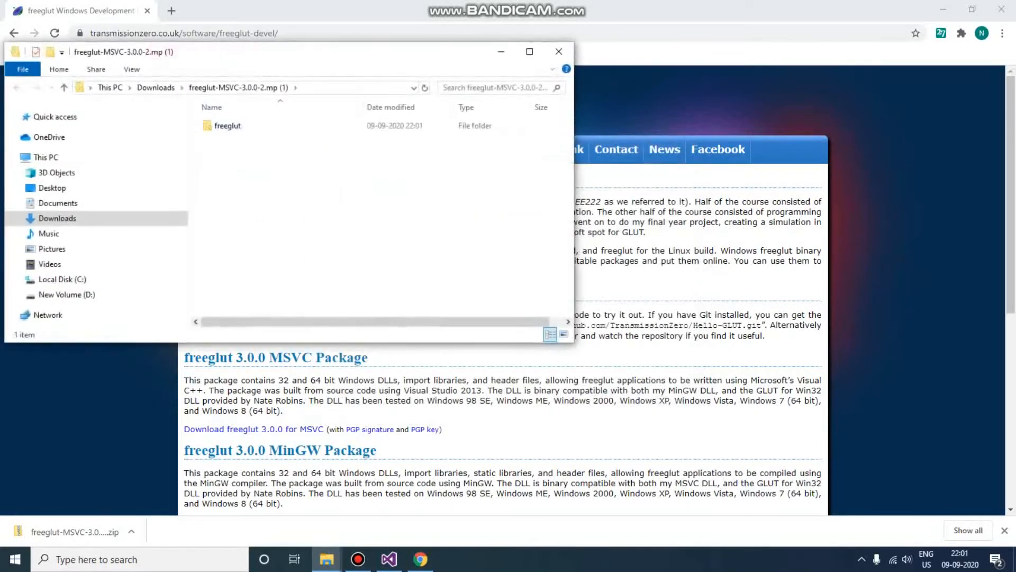
left_click(228, 125)
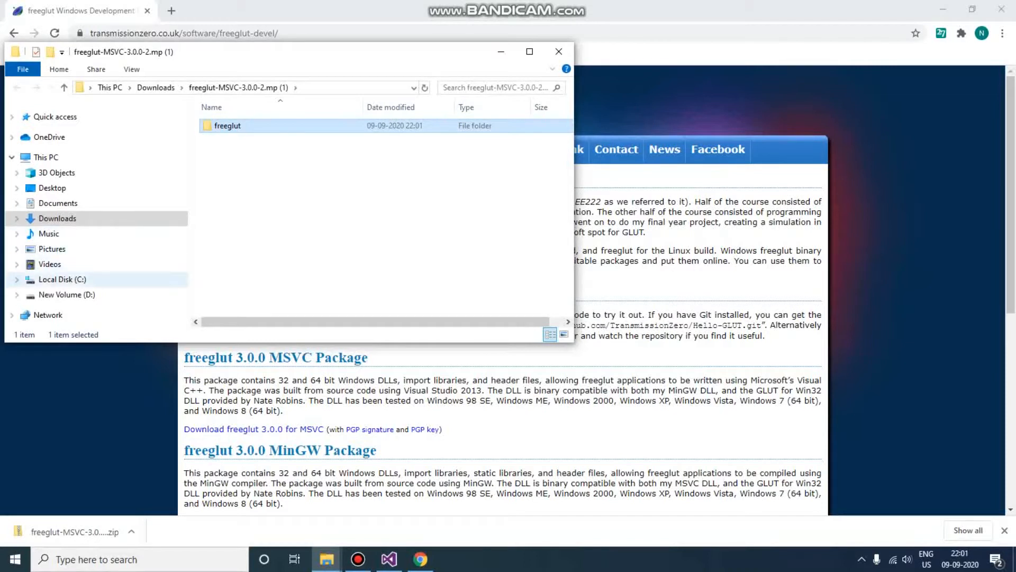
left_click(63, 278)
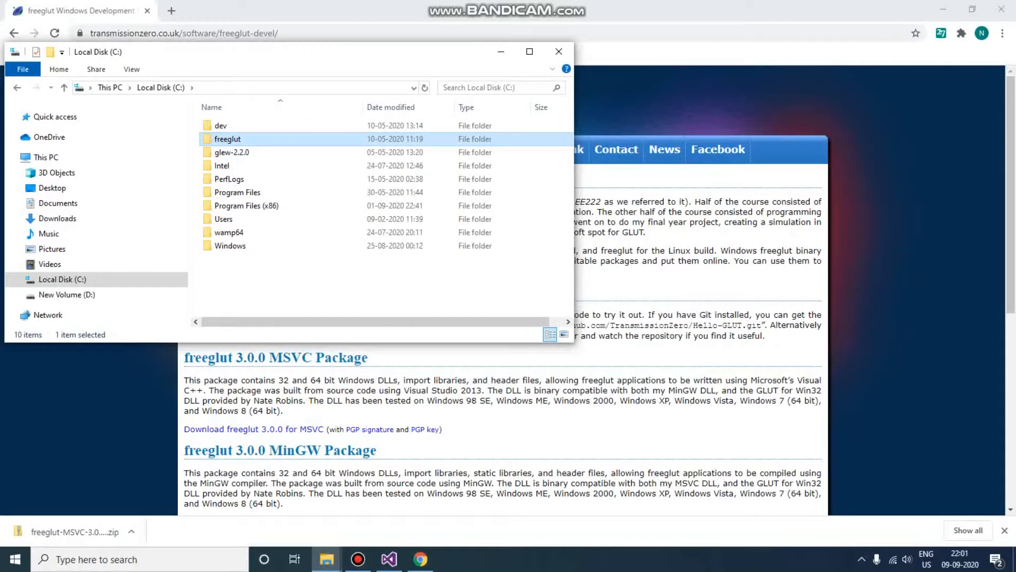
Step: Switch to Visual Studio and bring up the File menu to start a new project
left_click(387, 559)
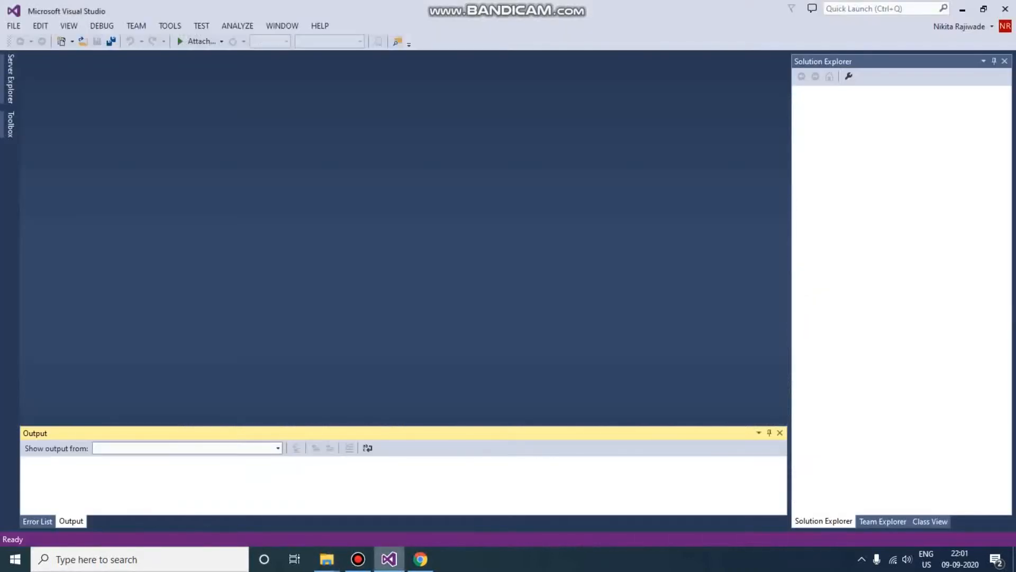
left_click(12, 26)
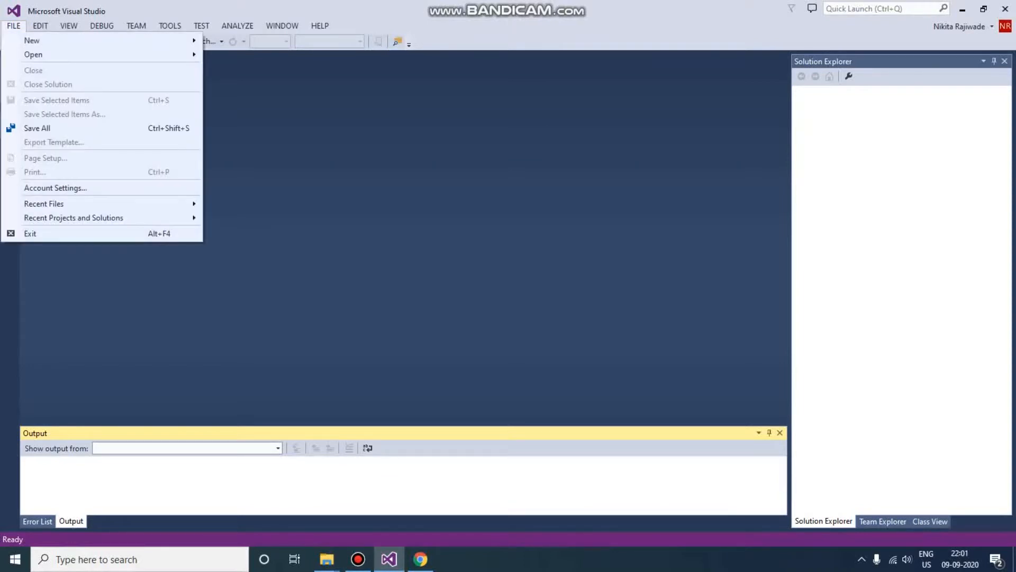
mouse_move(31, 41)
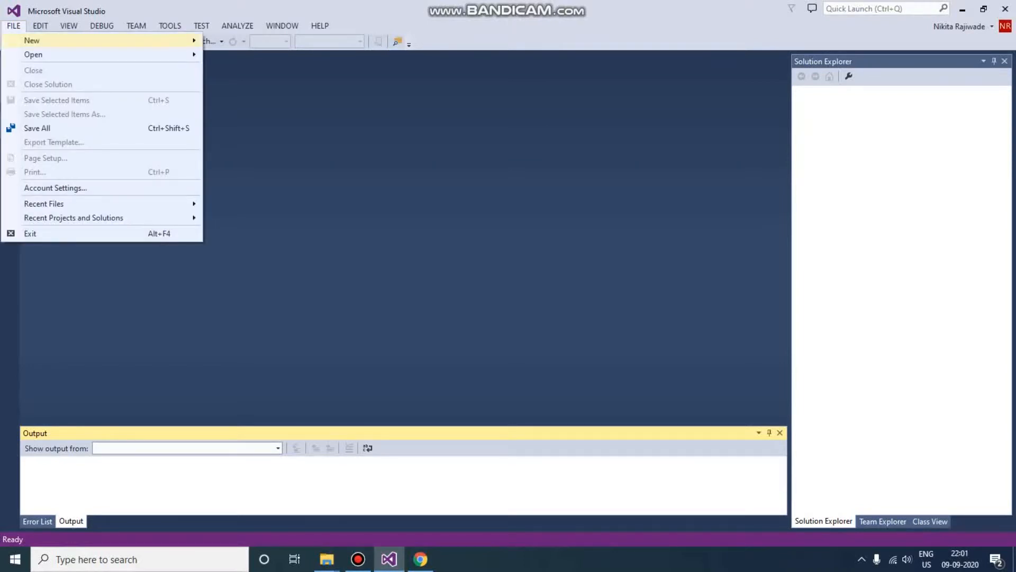
mouse_move(32, 40)
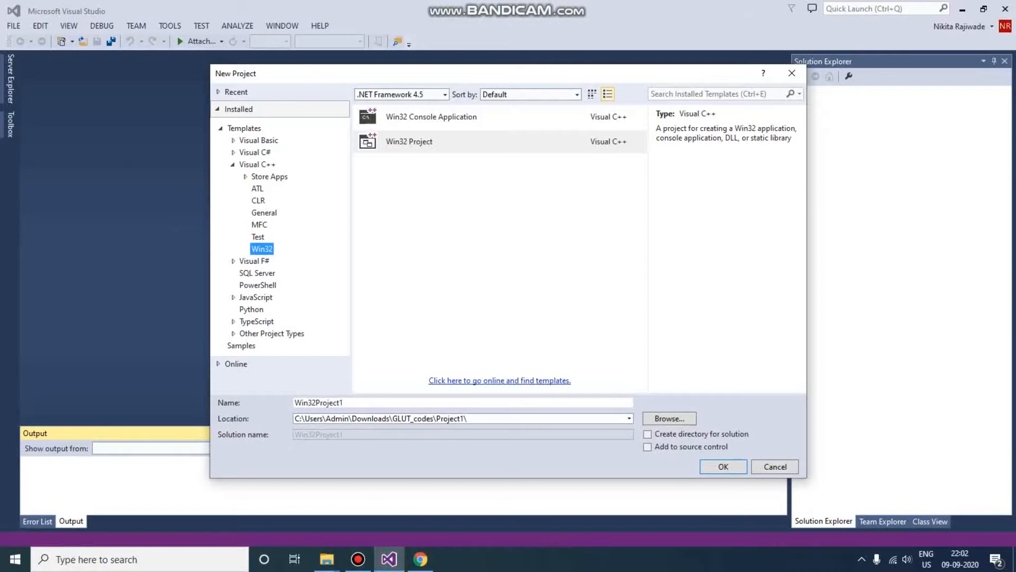
Step: Create a Win32 Project named Triangle_Square, reaching the application wizard
left_click(408, 140)
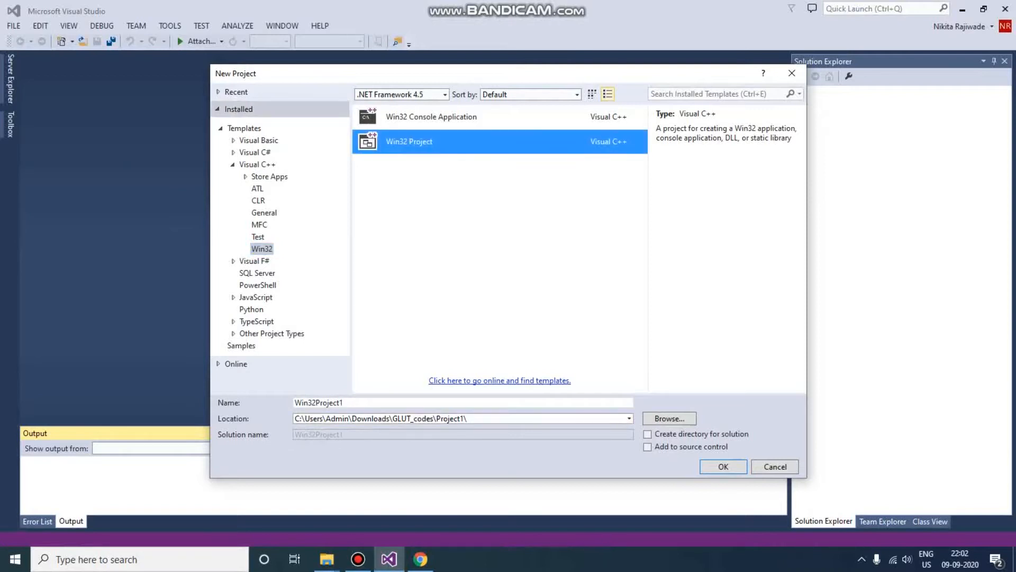
type("Win32P")
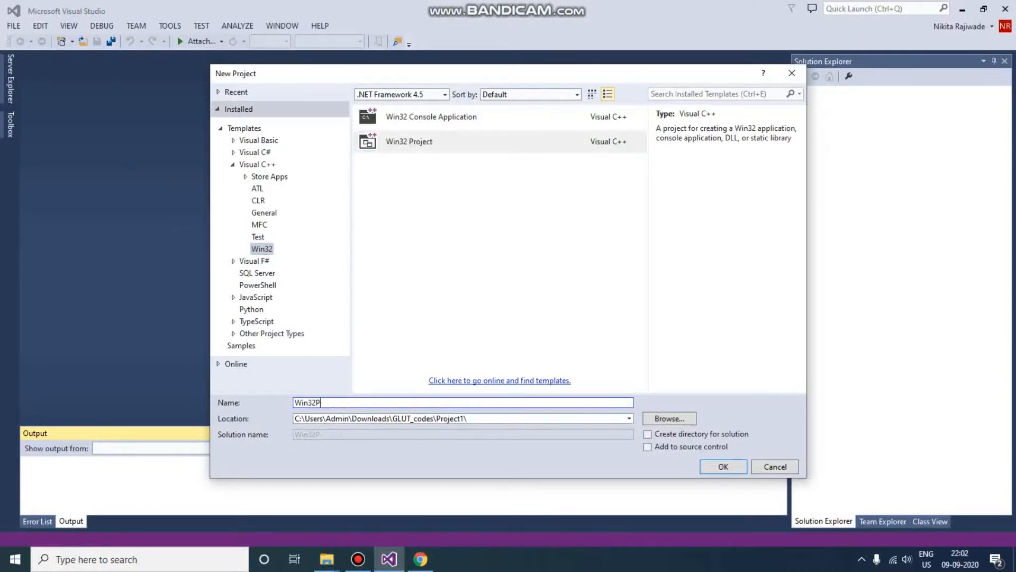
type("Triangle_")
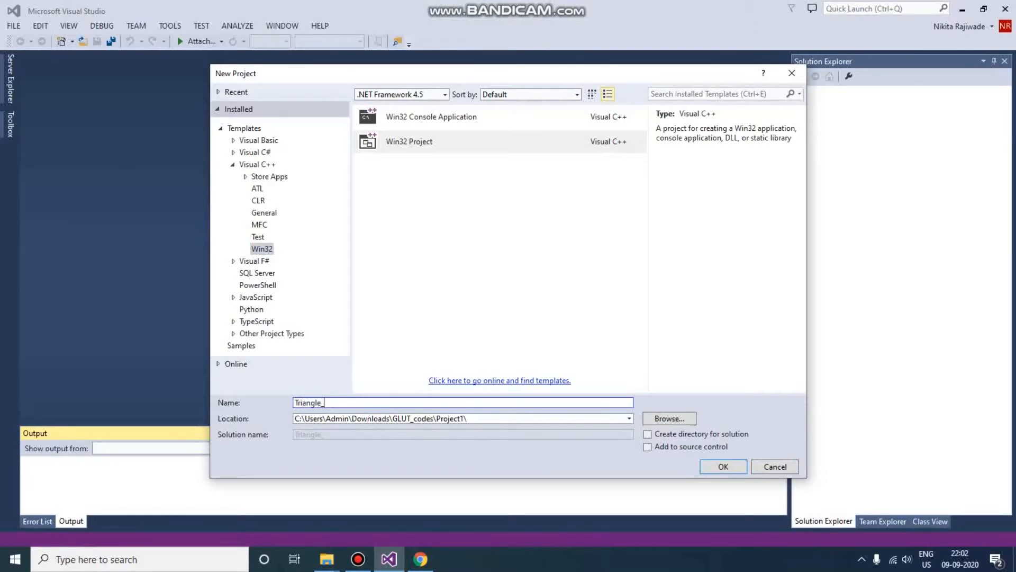
type("Square")
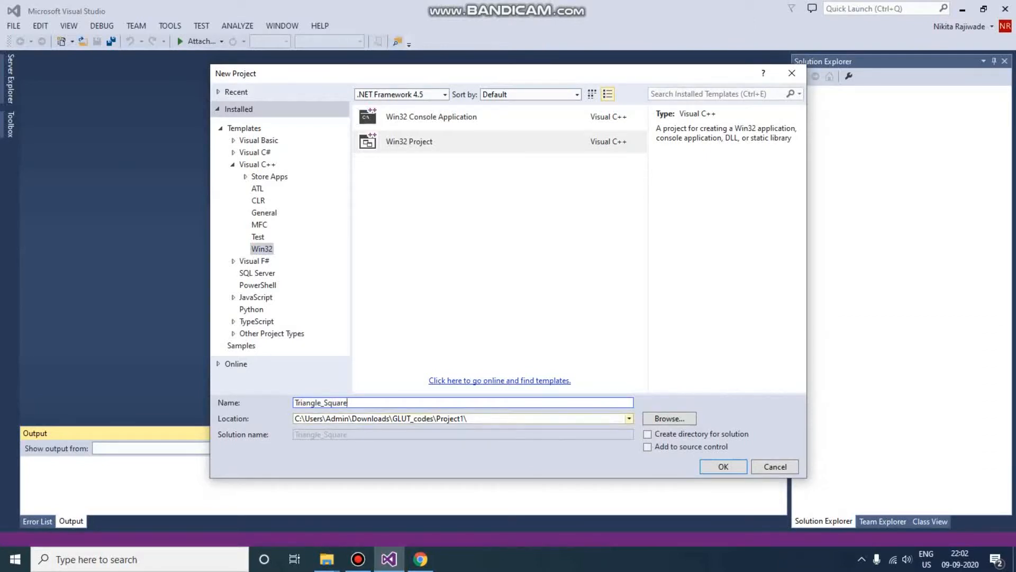
left_click(668, 418)
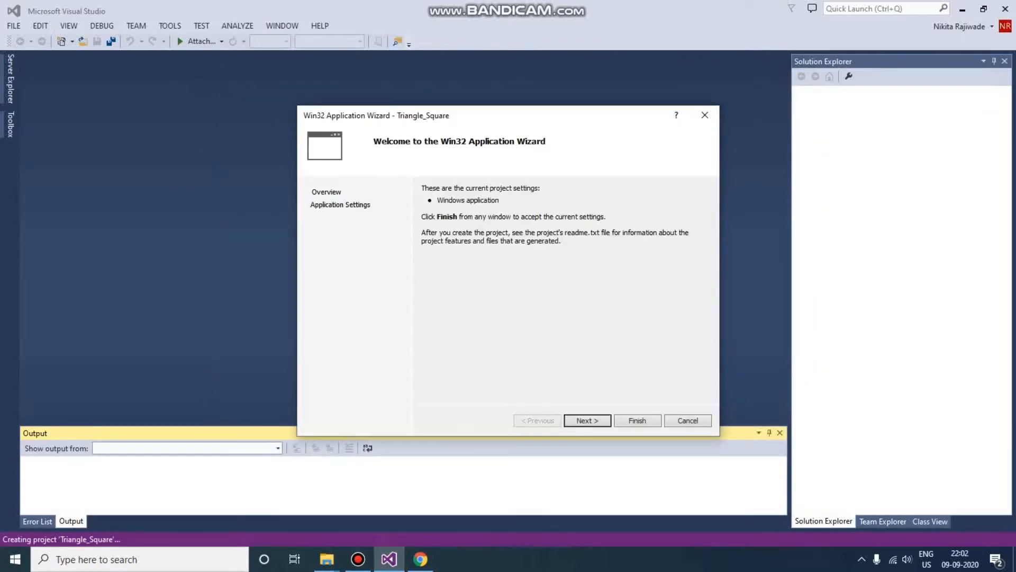
Step: Finish the wizard with Empty project ticked so Triangle_Square appears in the solution
left_click(585, 420)
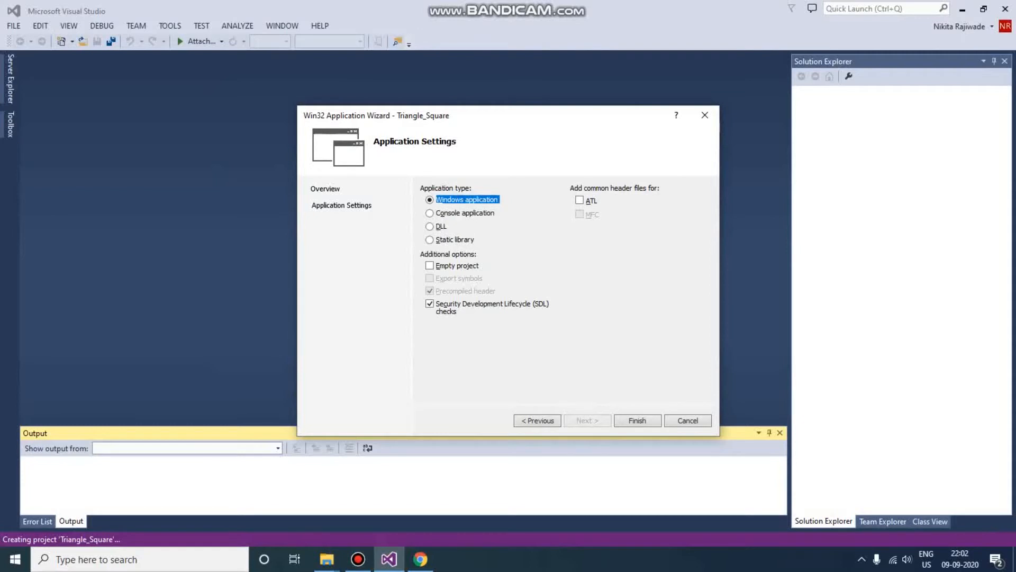
left_click(428, 264)
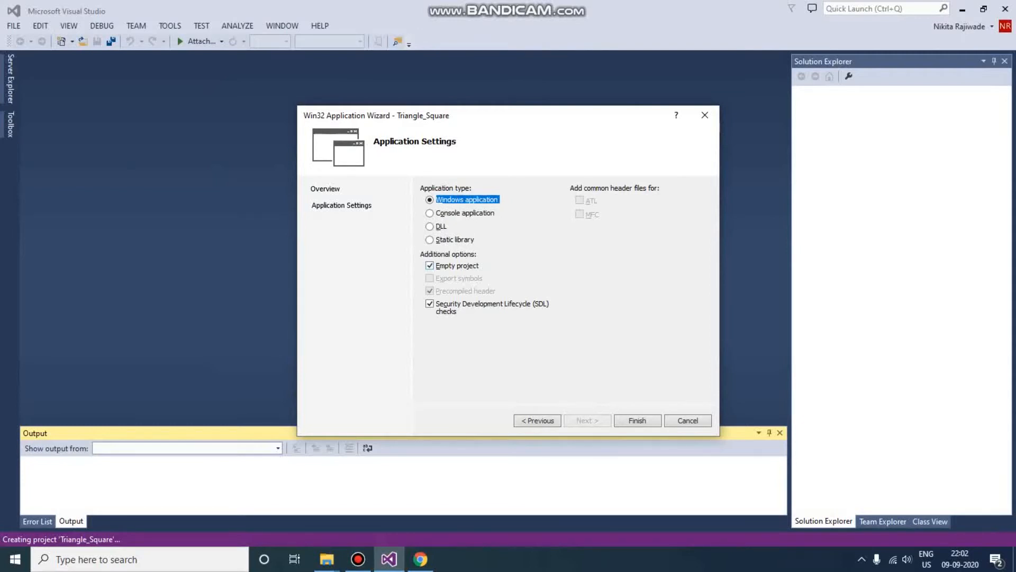
mouse_move(458, 264)
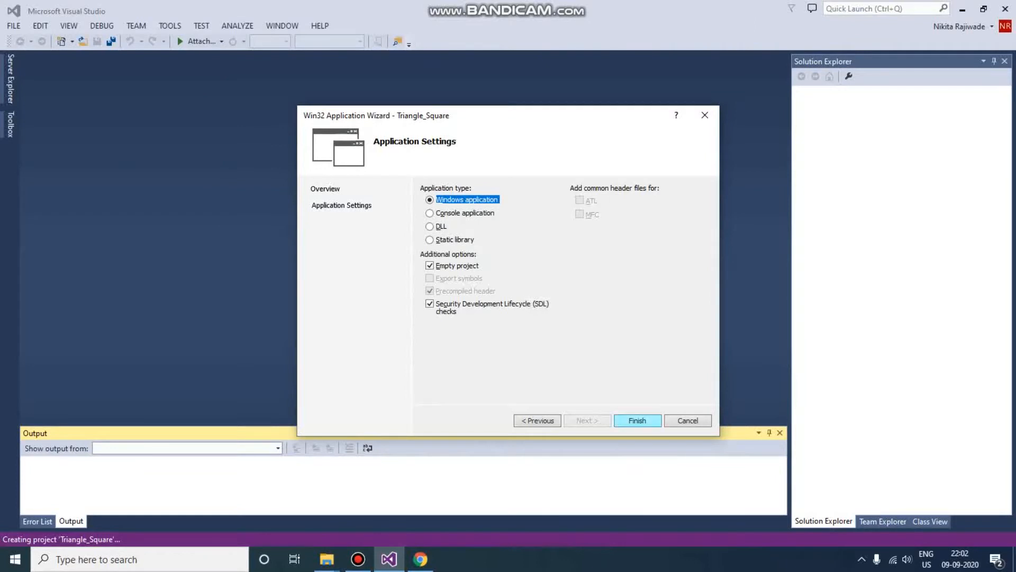
left_click(637, 420)
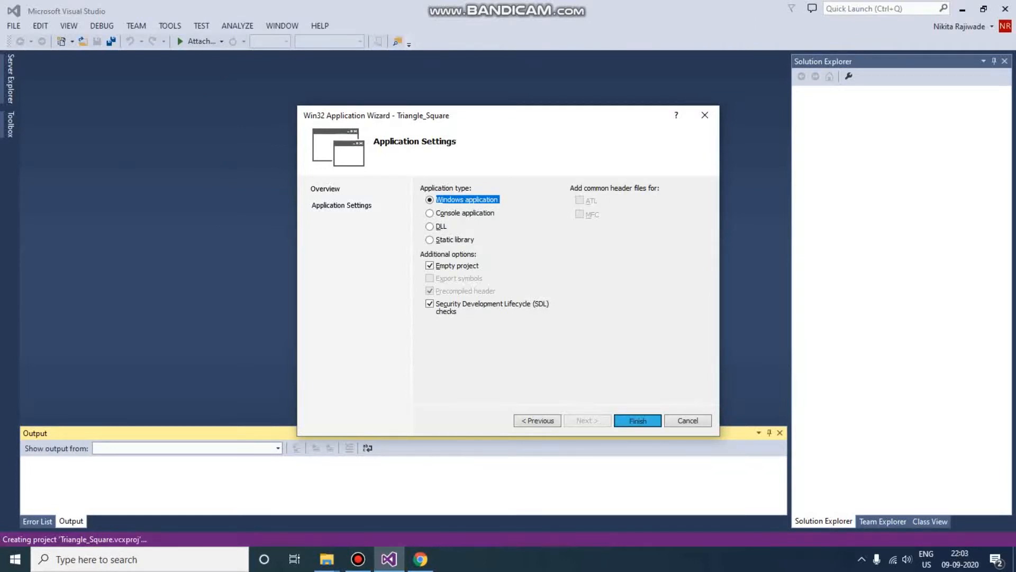
left_click(637, 421)
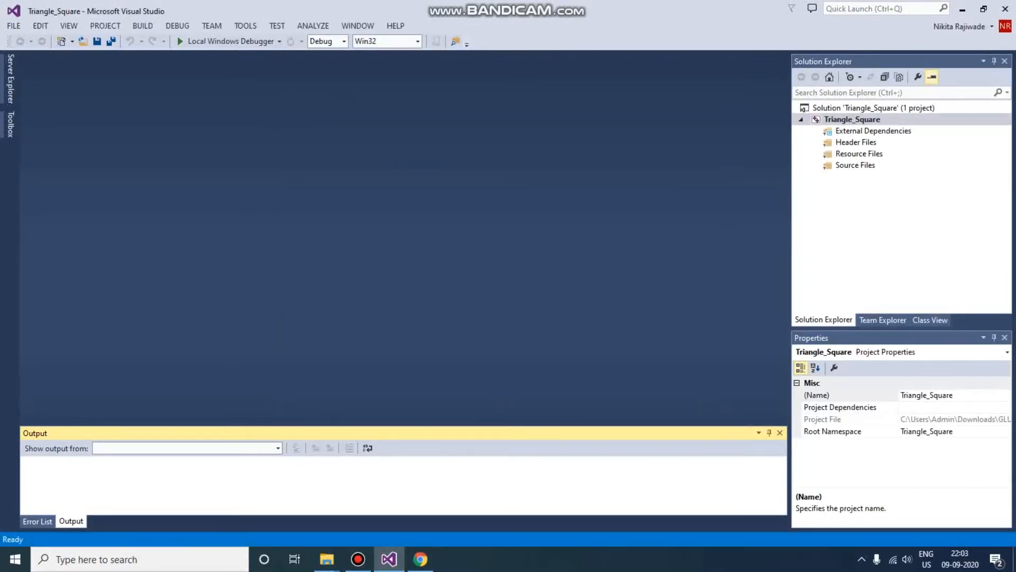
Step: Bring up Triangle_Square's property pages at C/C++ General Additional Include Directories
right_click(851, 119)
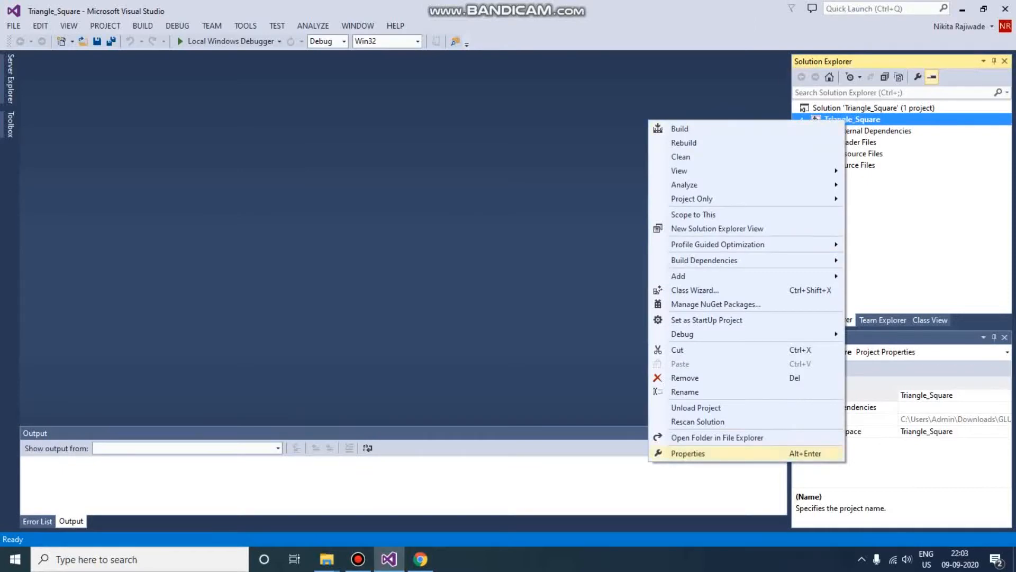
left_click(688, 453)
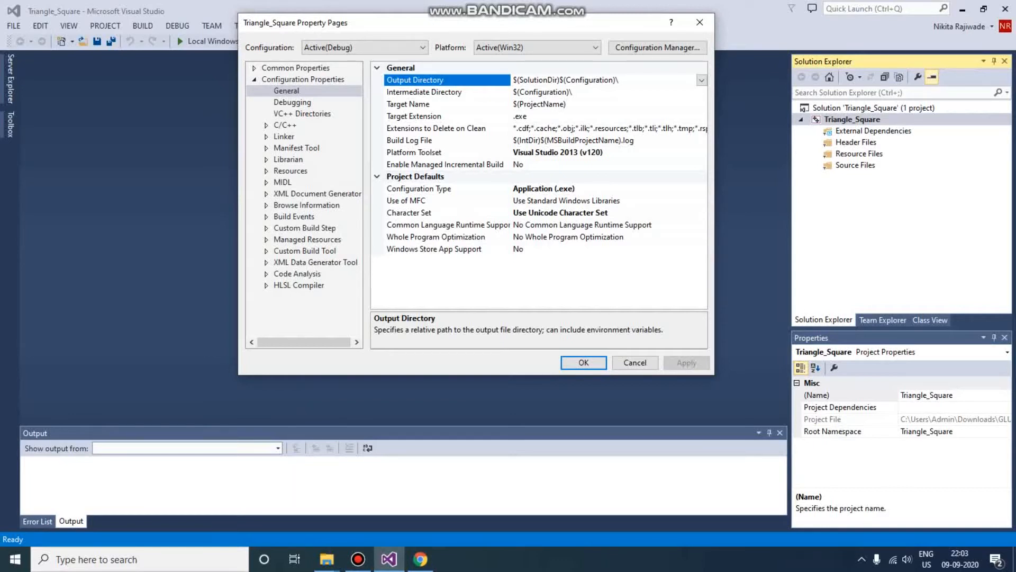
left_click(285, 125)
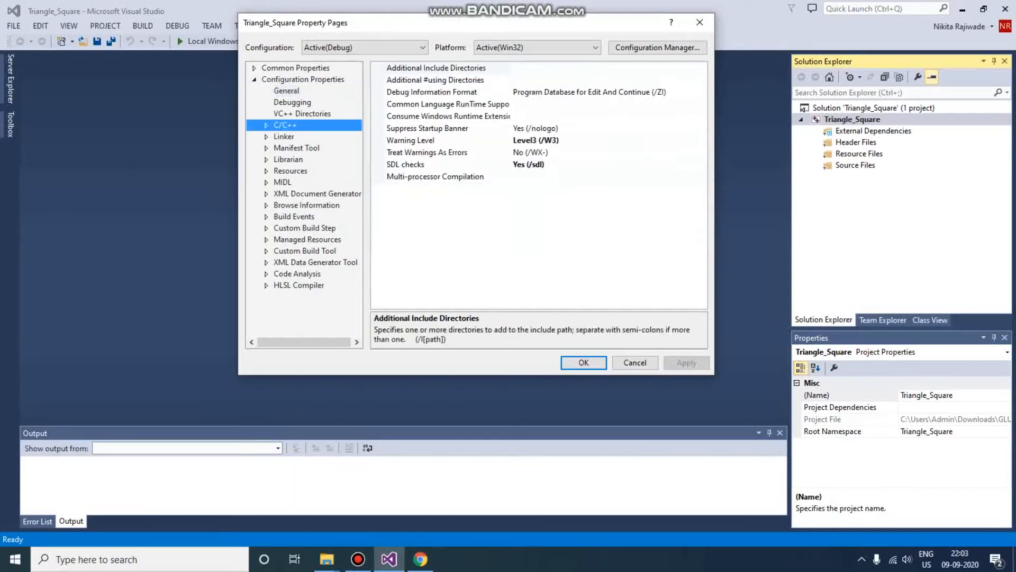
left_click(266, 125)
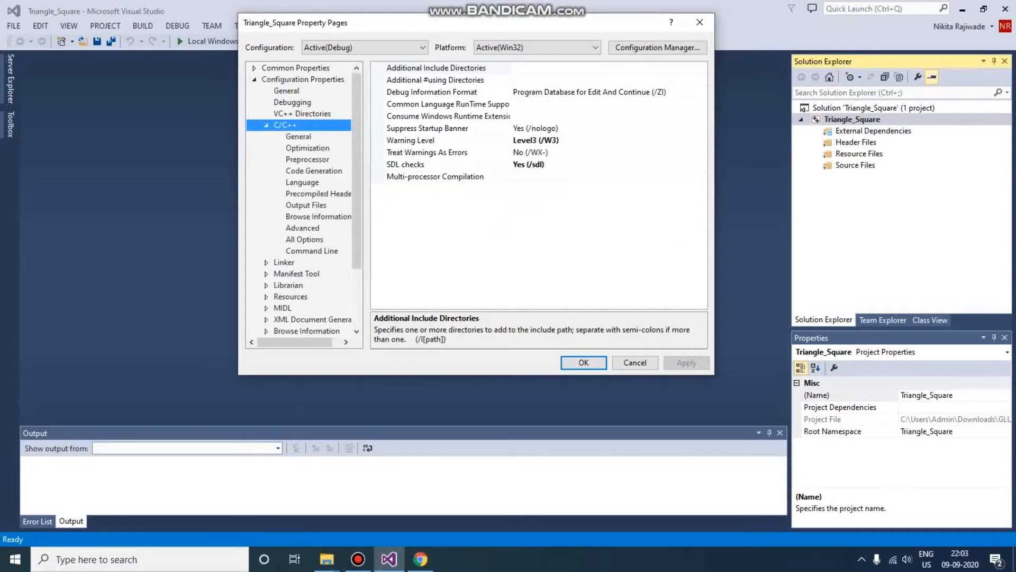
left_click(298, 136)
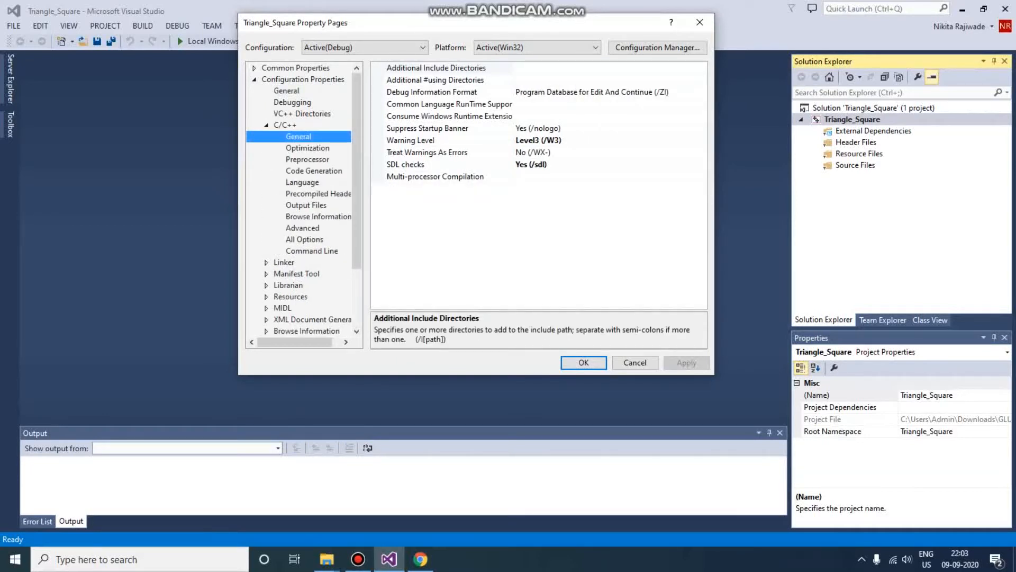
left_click(436, 68)
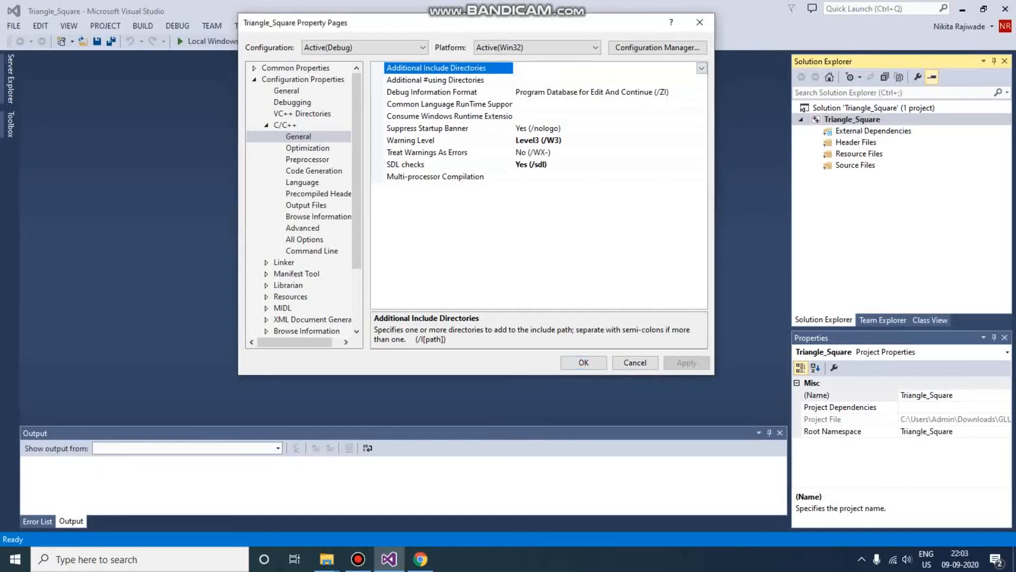
Step: Browse to C:\freeglut\include and confirm it as an additional include directory
left_click(701, 68)
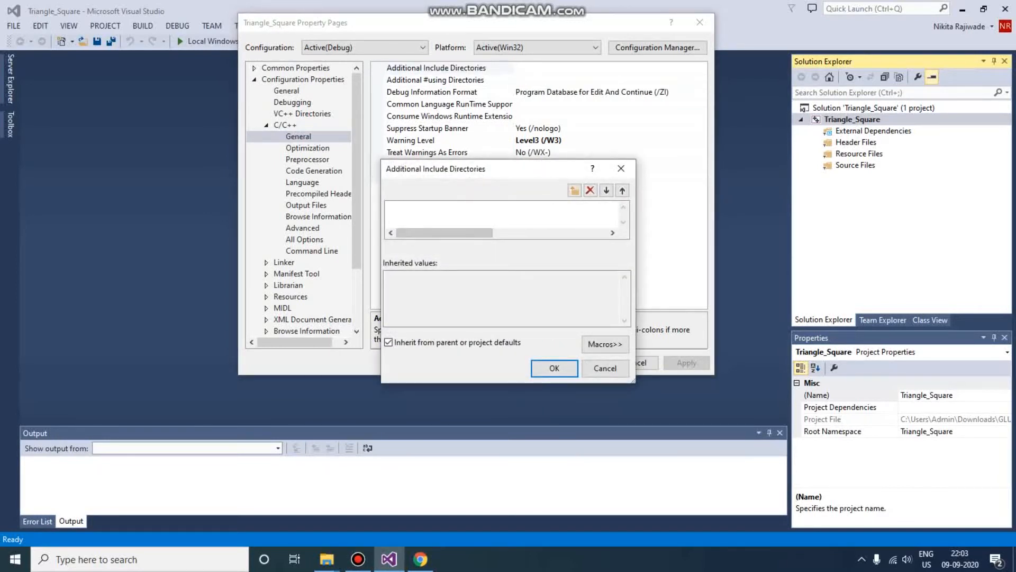
left_click(574, 189)
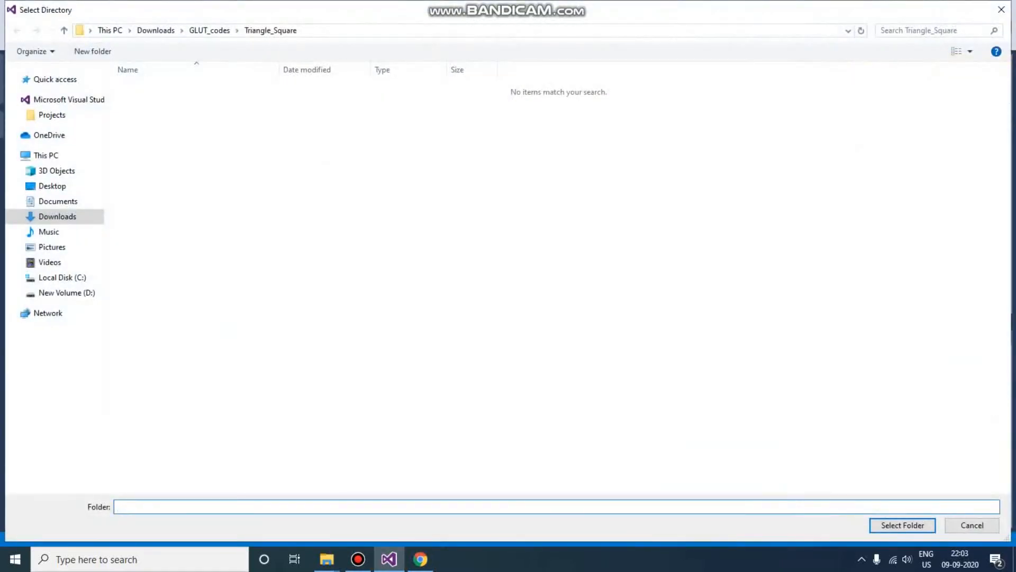
left_click(63, 277)
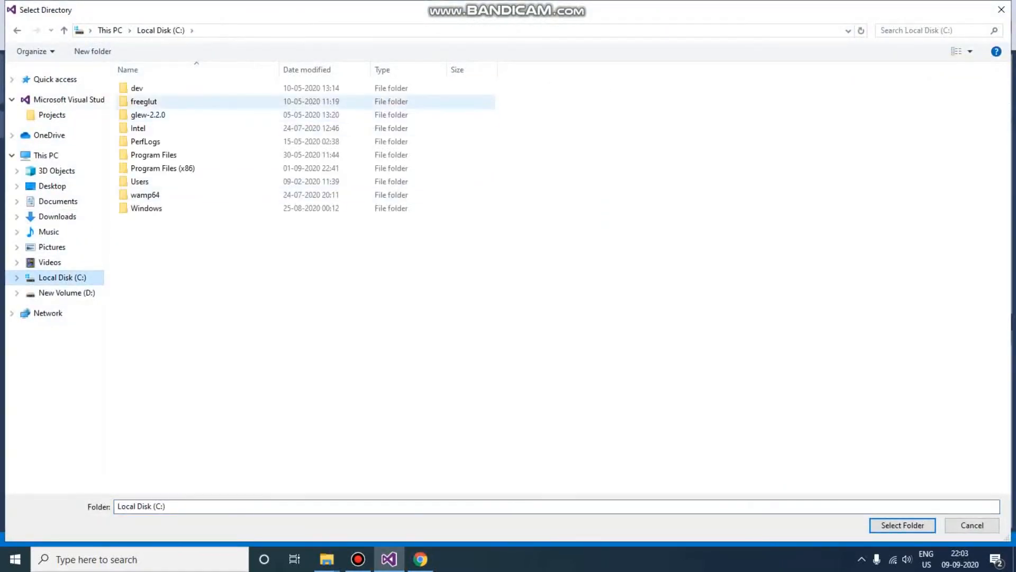
double_click(143, 102)
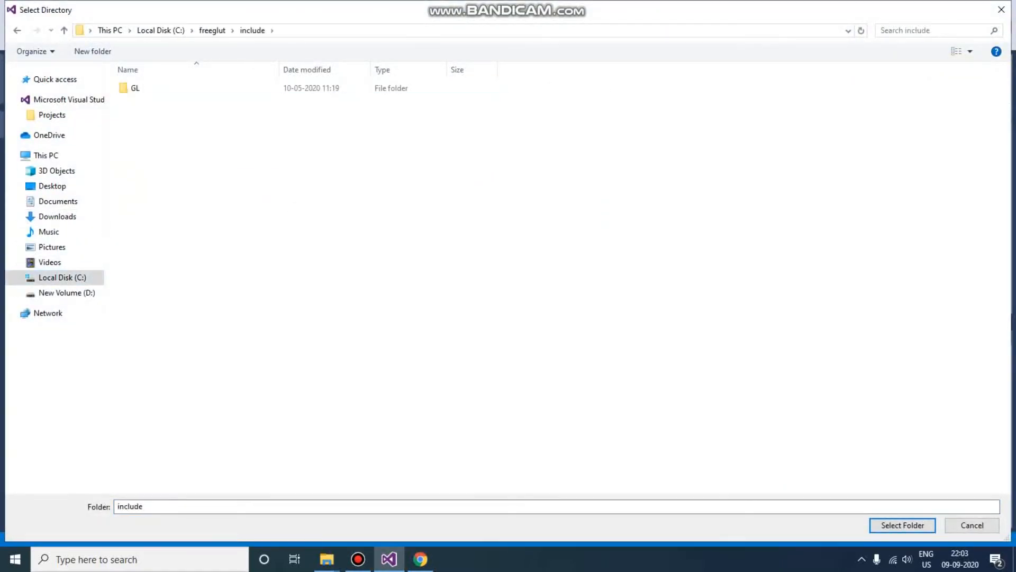
left_click(902, 525)
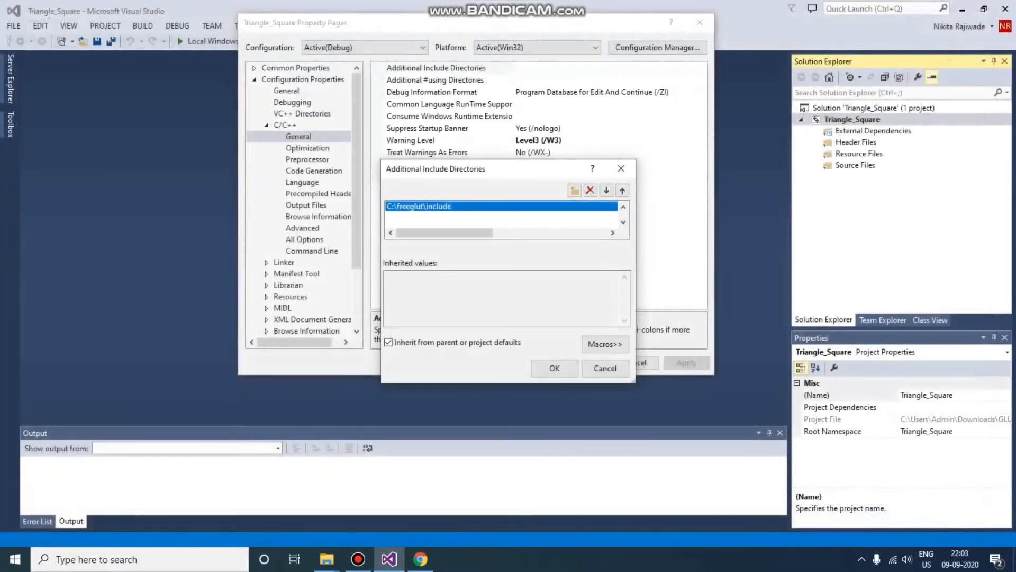
left_click(553, 367)
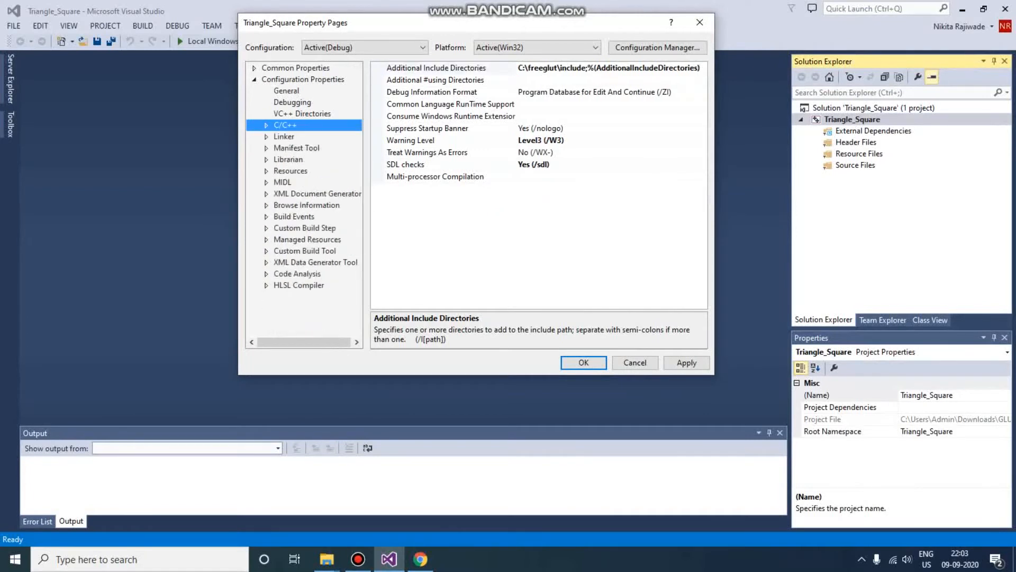
Step: Edit Linker General Additional Library Directories and start browsing for a folder
left_click(284, 136)
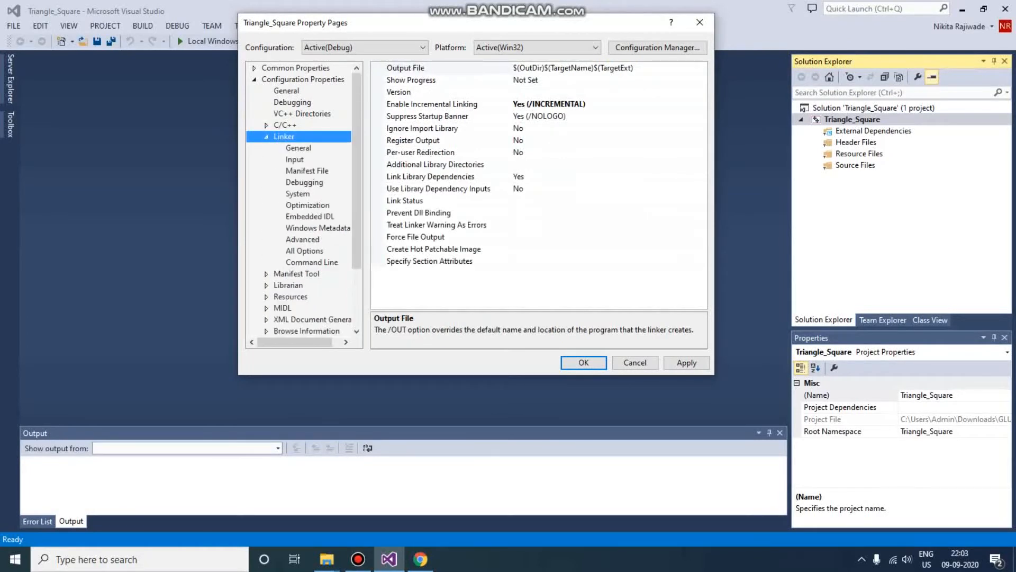
left_click(299, 148)
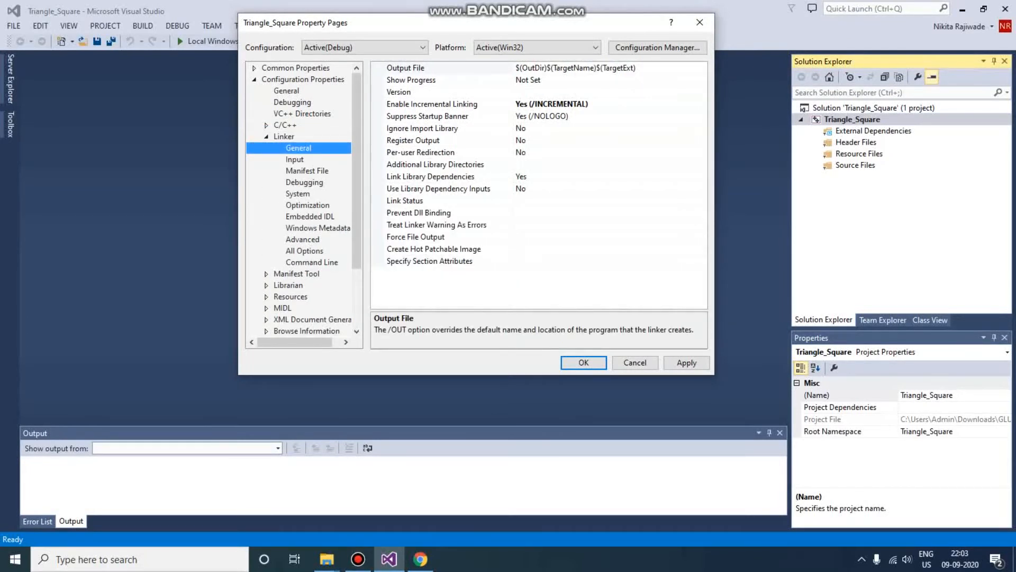
left_click(435, 164)
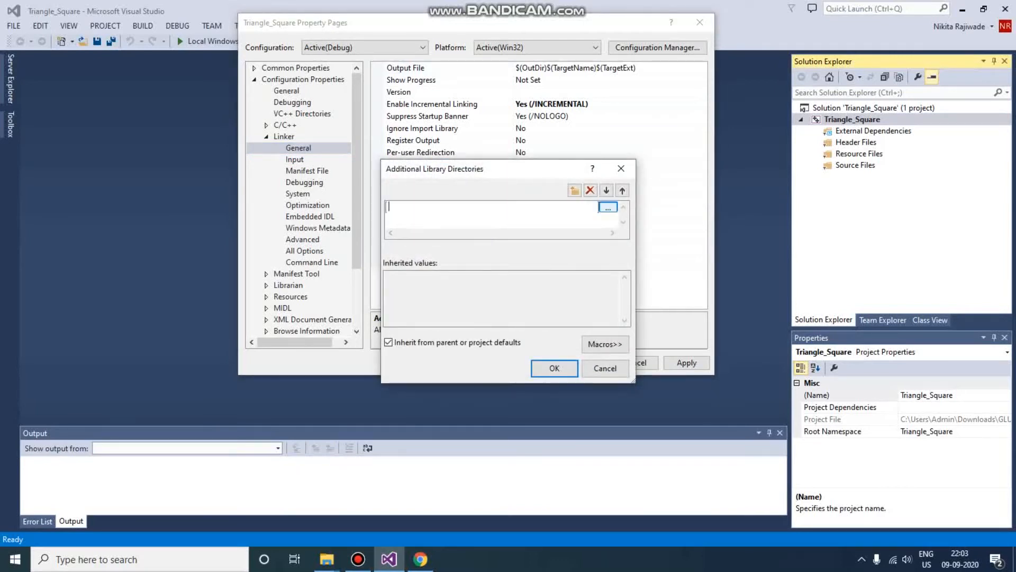
left_click(606, 207)
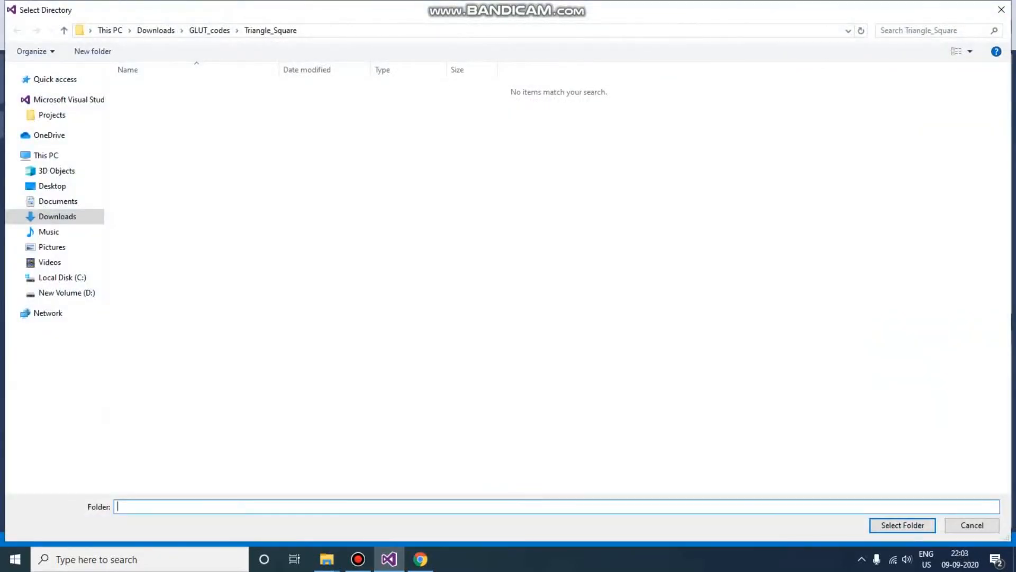
Step: Select C:\freeglut\lib and confirm it in the library directory list
left_click(143, 102)
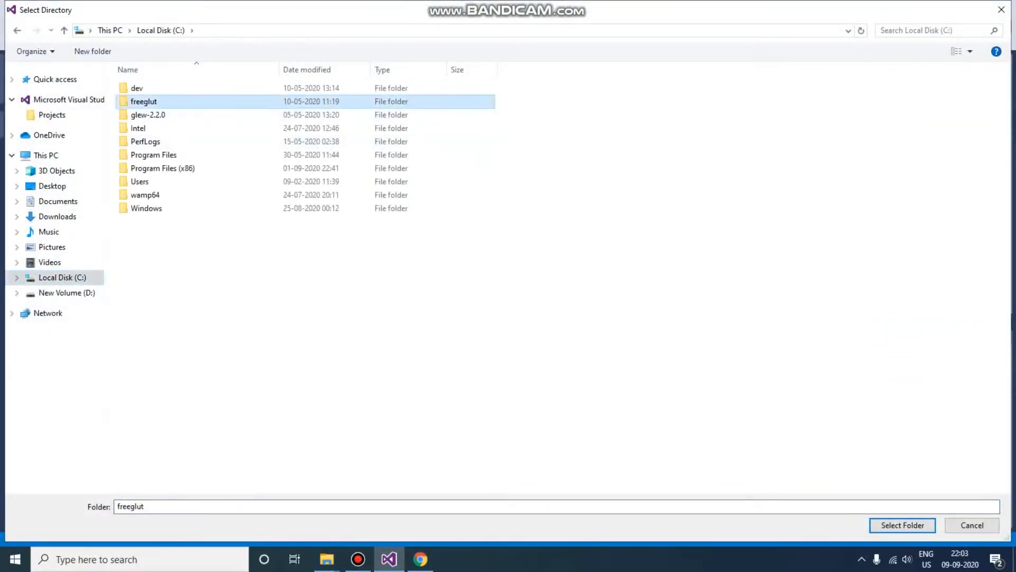
double_click(143, 102)
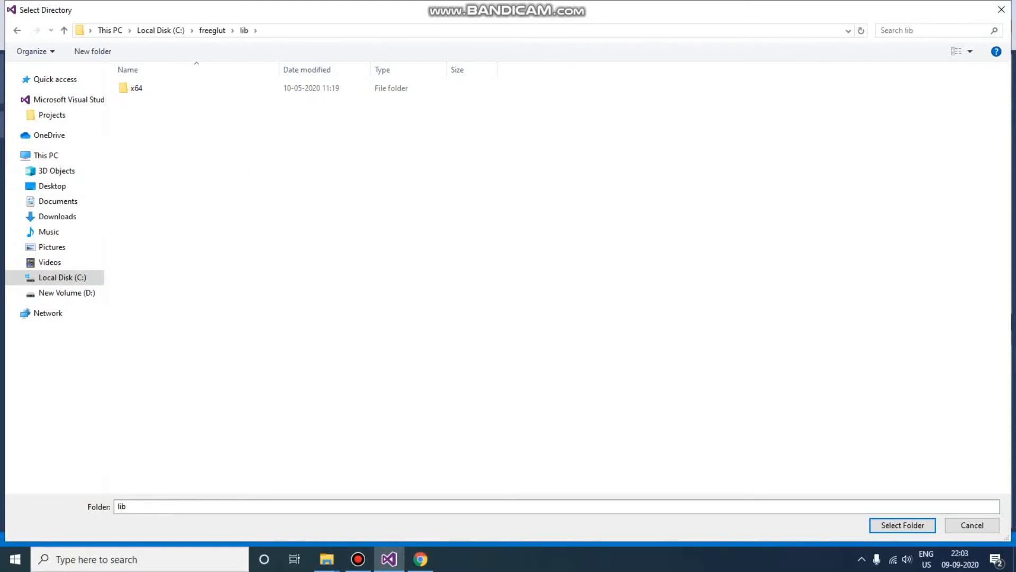
left_click(137, 88)
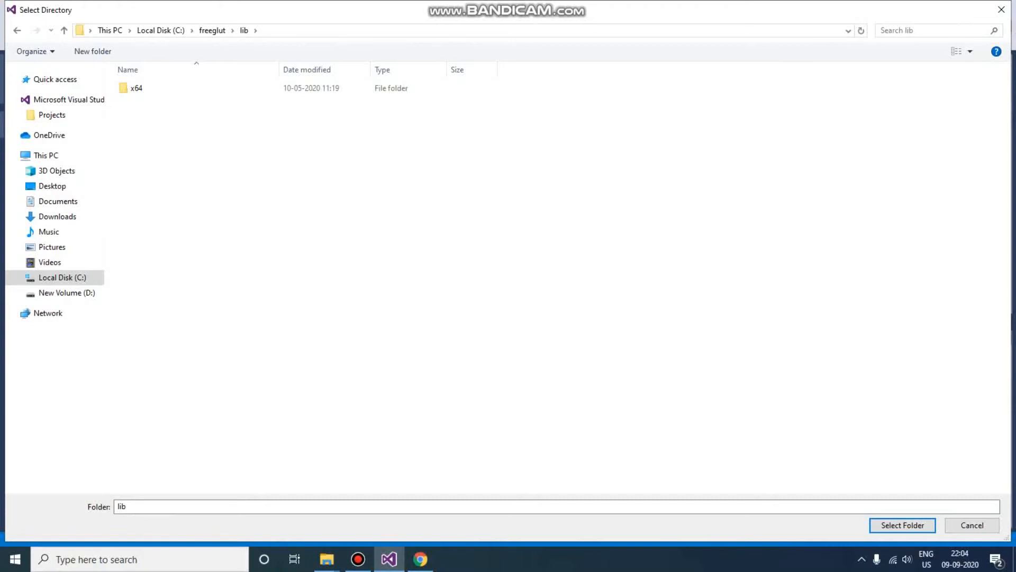
left_click(902, 525)
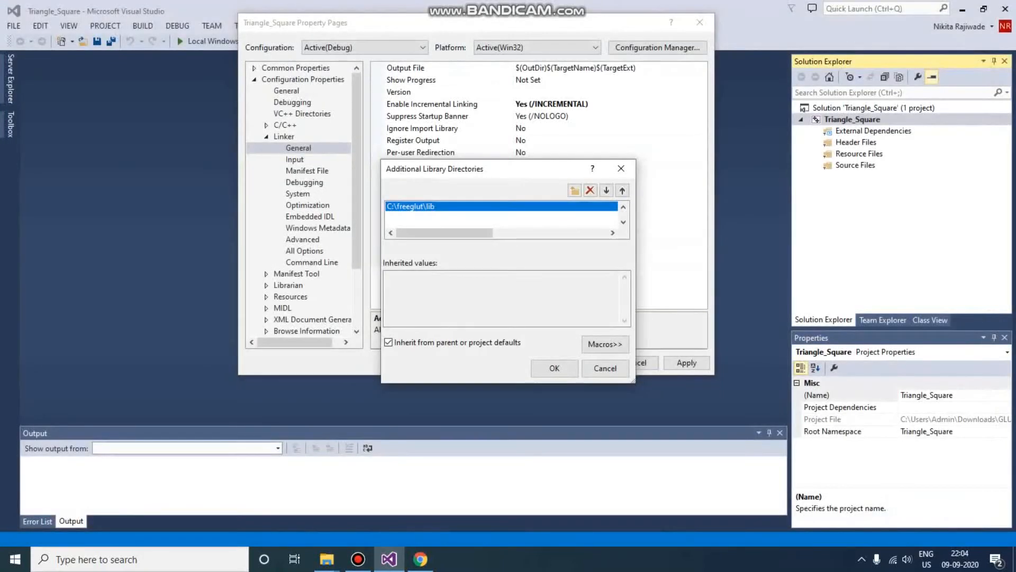
left_click(553, 367)
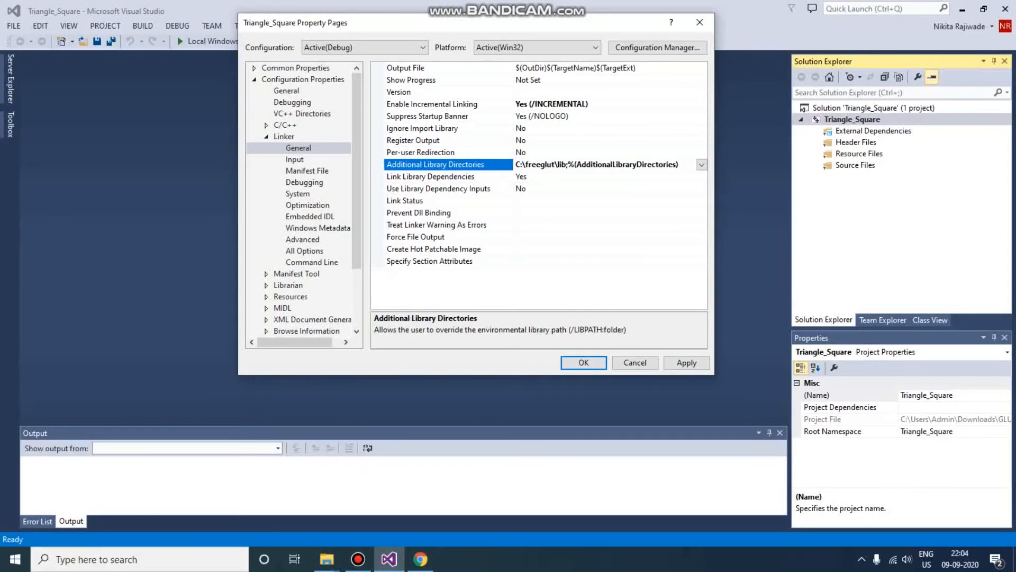
Step: Set Linker Advanced Entry Point to mainCRTStartup and close the property pages with OK
left_click(302, 239)
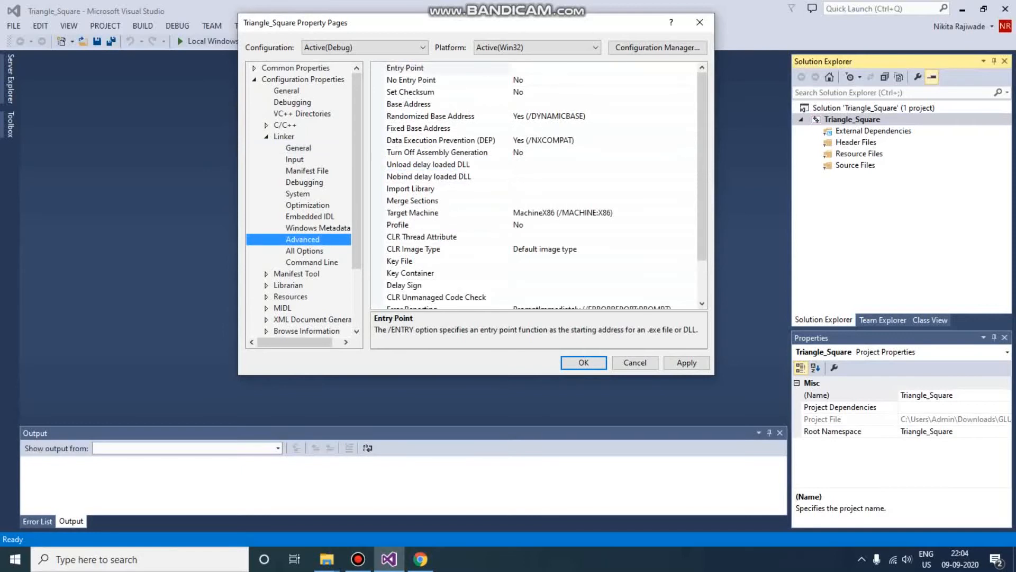
left_click(405, 68)
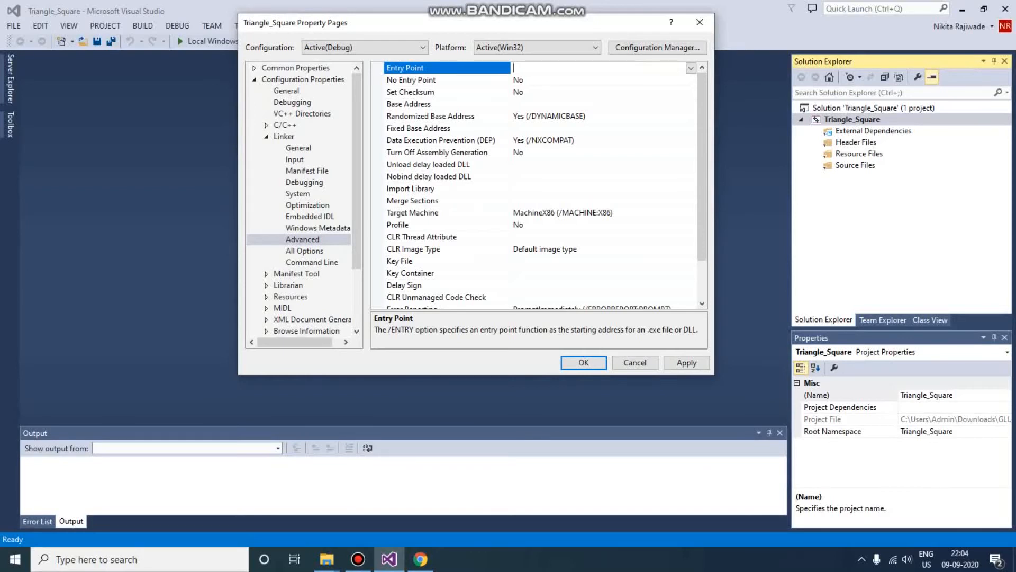
type("mainC")
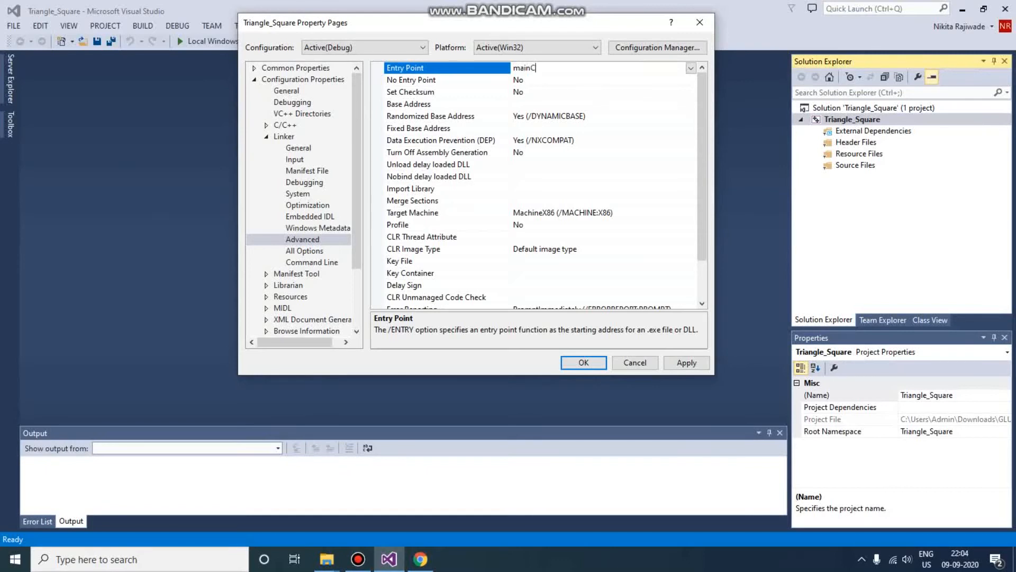
type("RTStartup")
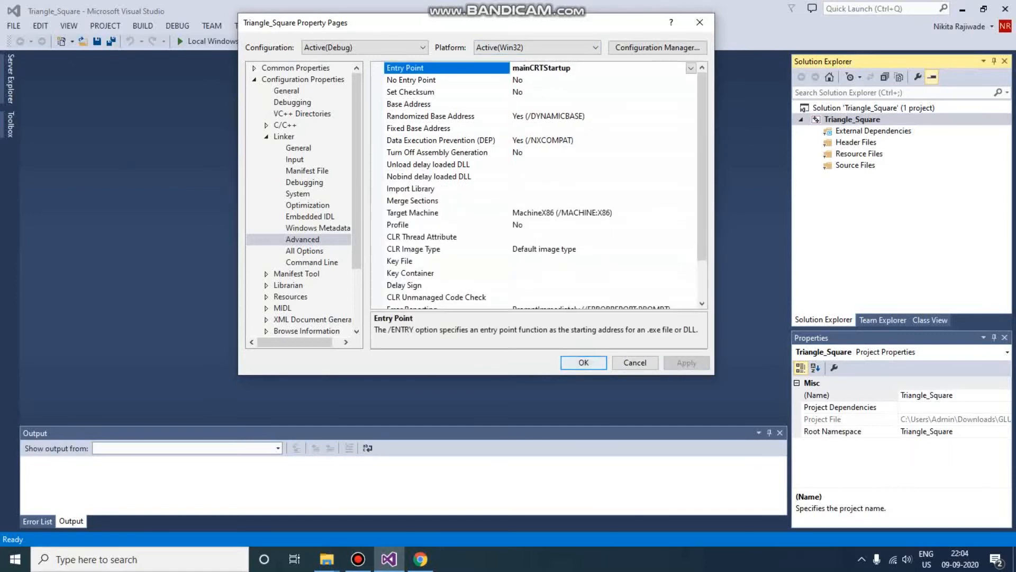
left_click(633, 362)
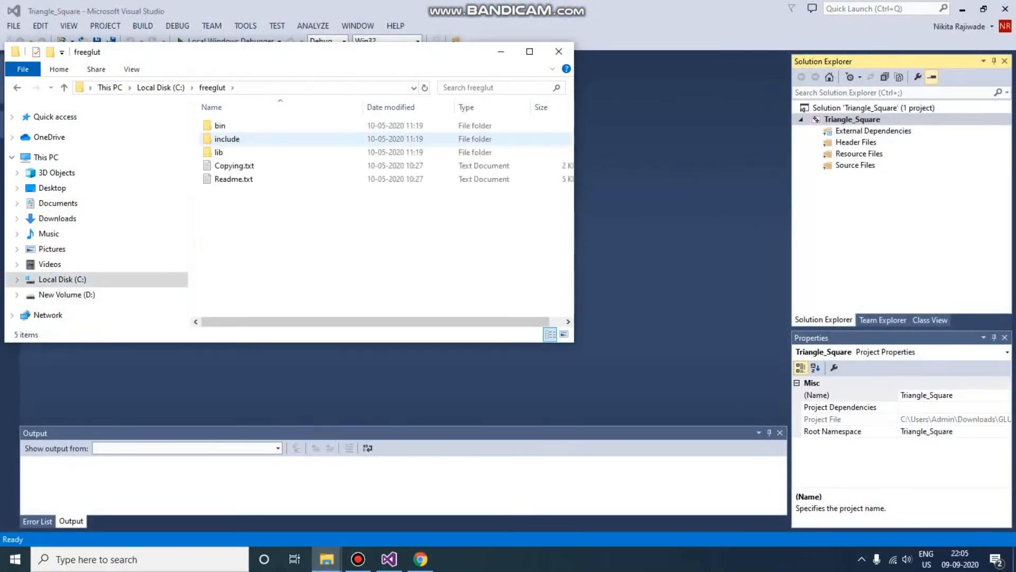
Step: Browse C:\freeglut\bin with freeglut.dll and its x64 folder, then return to Local Disk (C:)
double_click(220, 125)
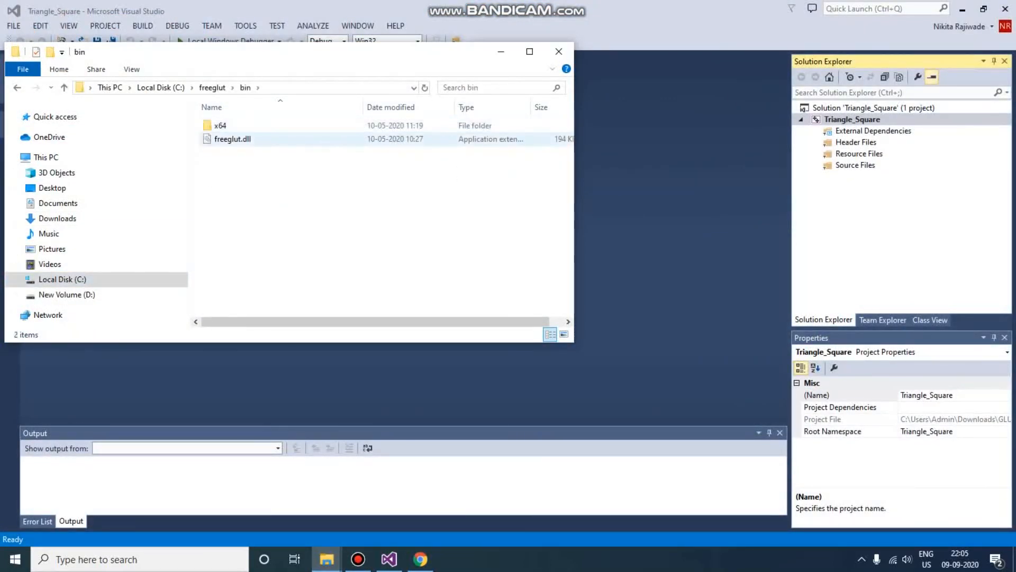
left_click(232, 138)
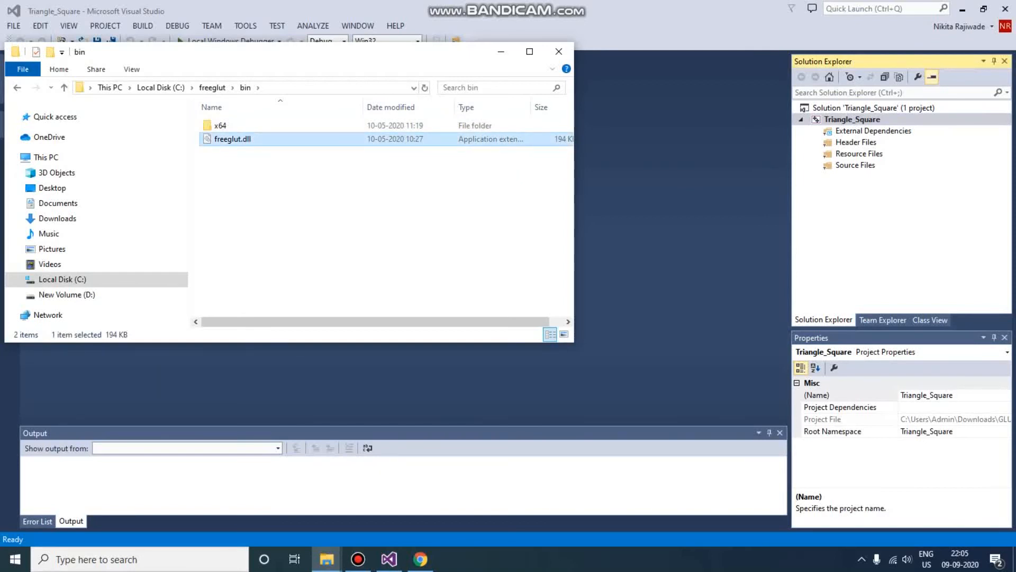
double_click(221, 125)
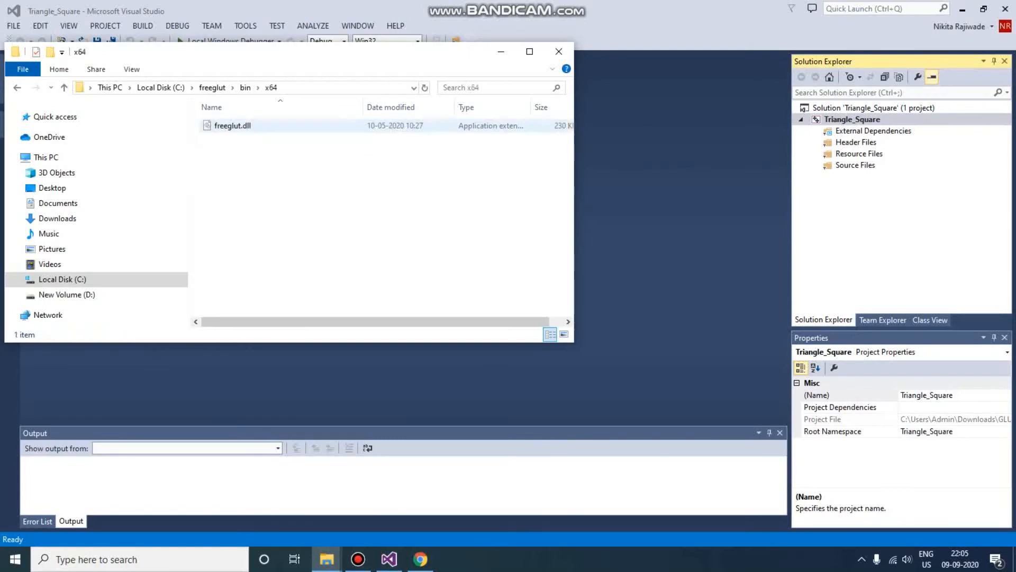
left_click(63, 88)
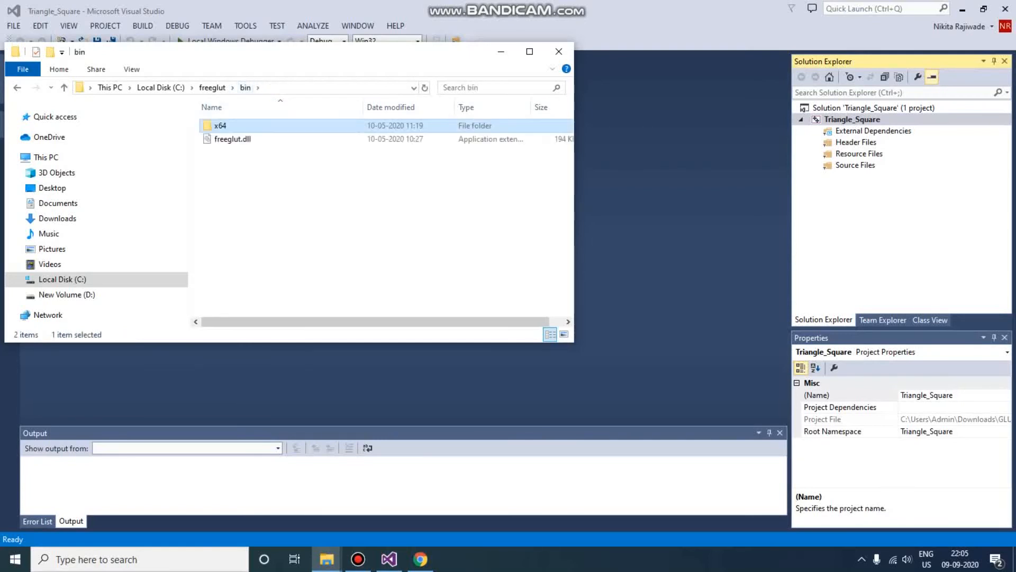
left_click(233, 139)
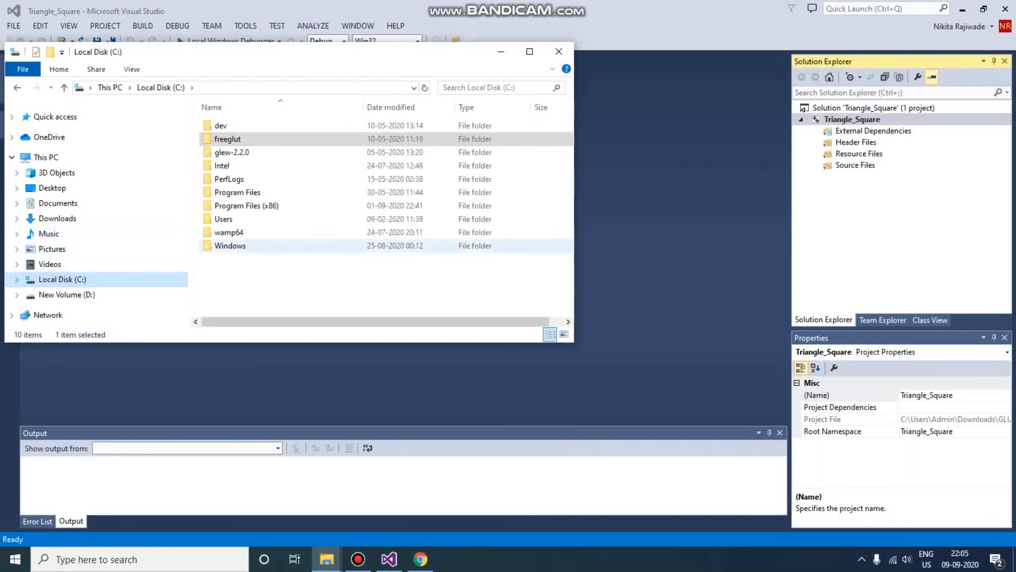
Step: Search C:\Windows\SysWOW64 for freeglut to confirm freeglut.dll is present
double_click(230, 244)
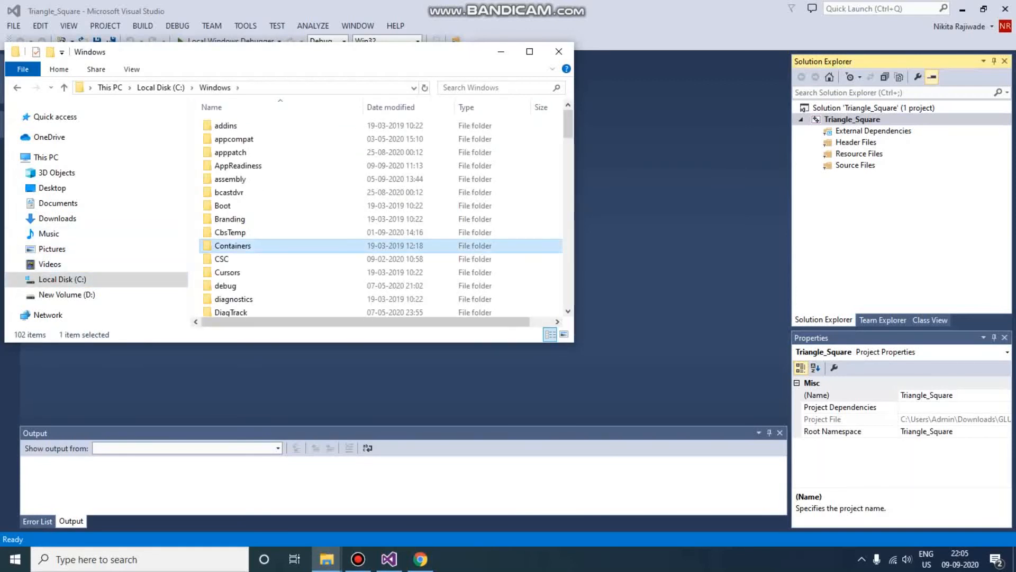
scroll("down", 3)
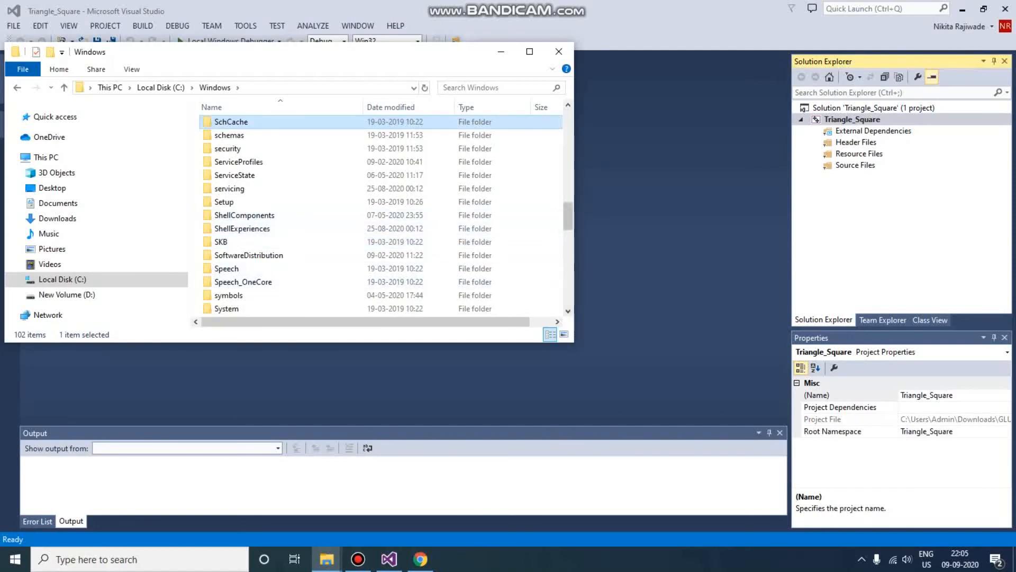
scroll("down", 3)
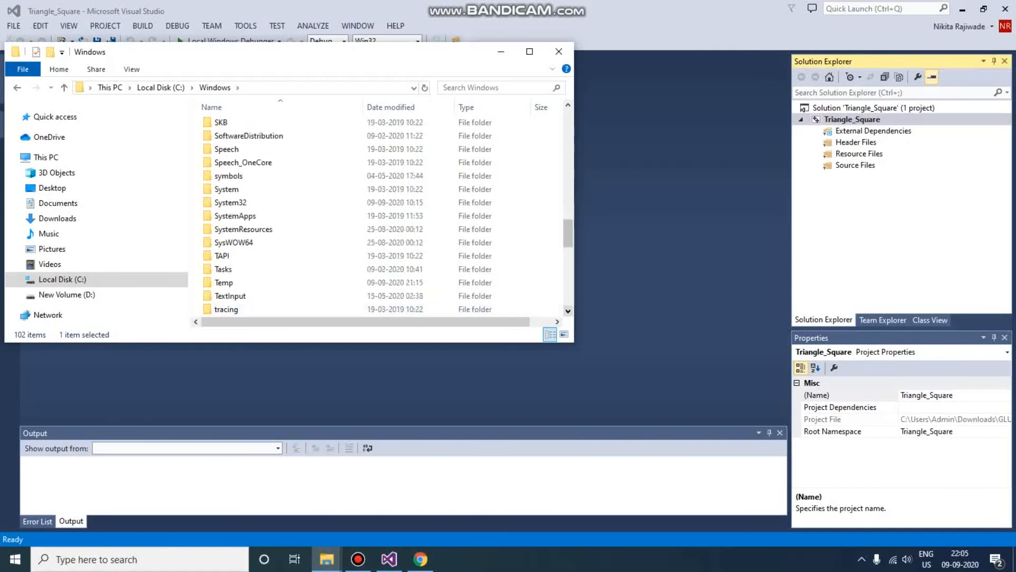
double_click(233, 241)
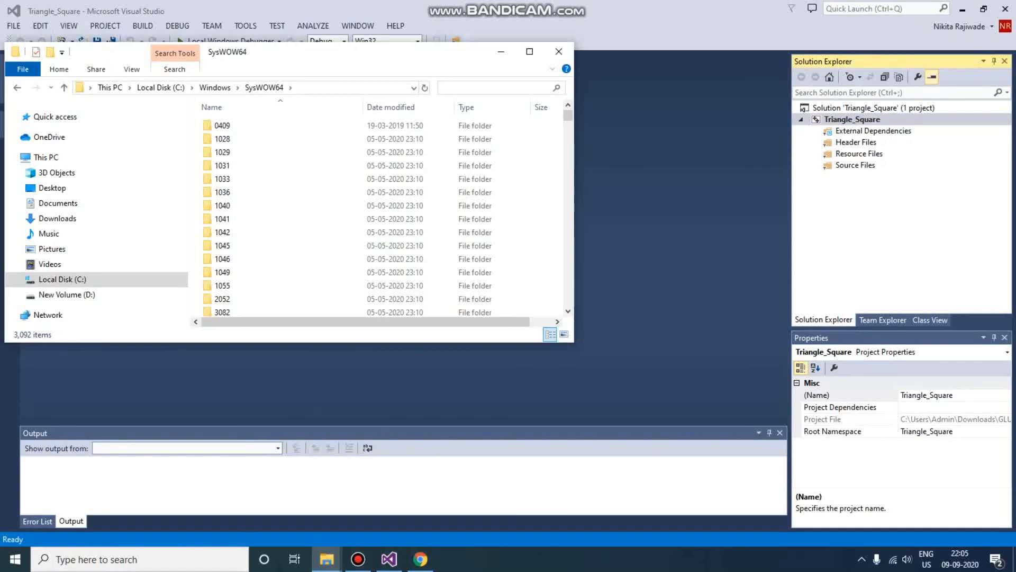
type("freegl")
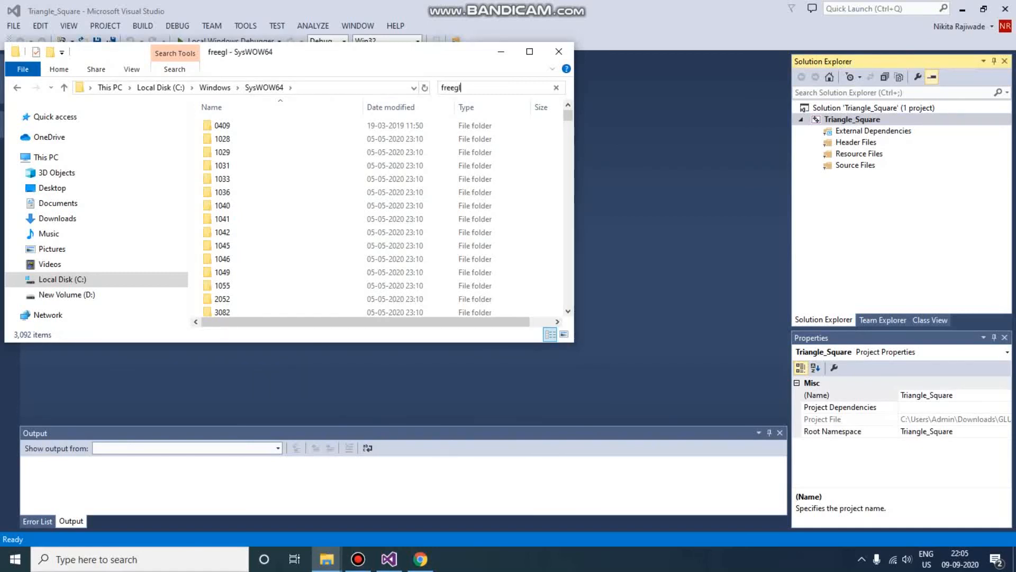
key("Enter")
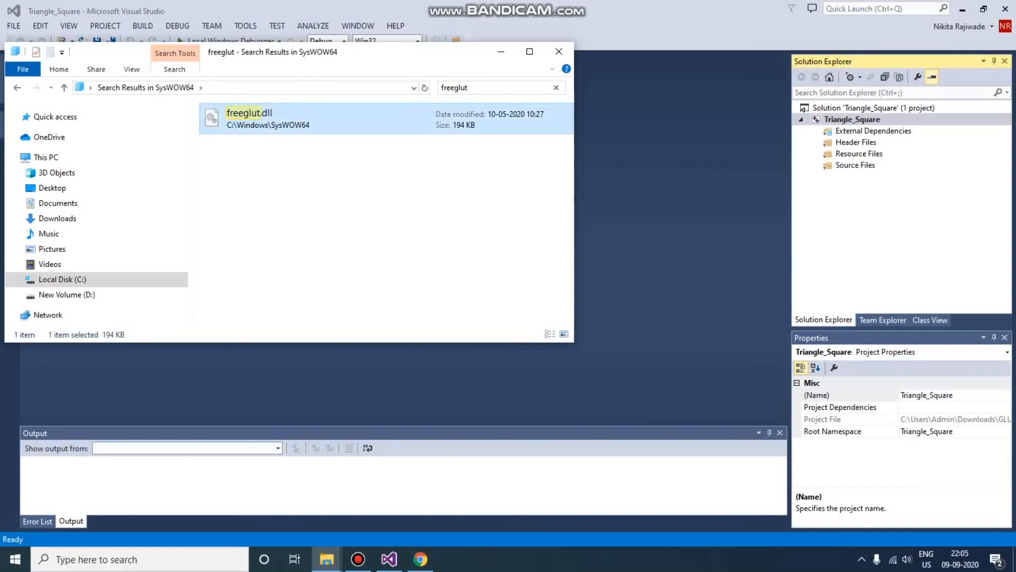
Step: Close File Explorer and select the Triangle_Square project back in Visual Studio
left_click(558, 51)
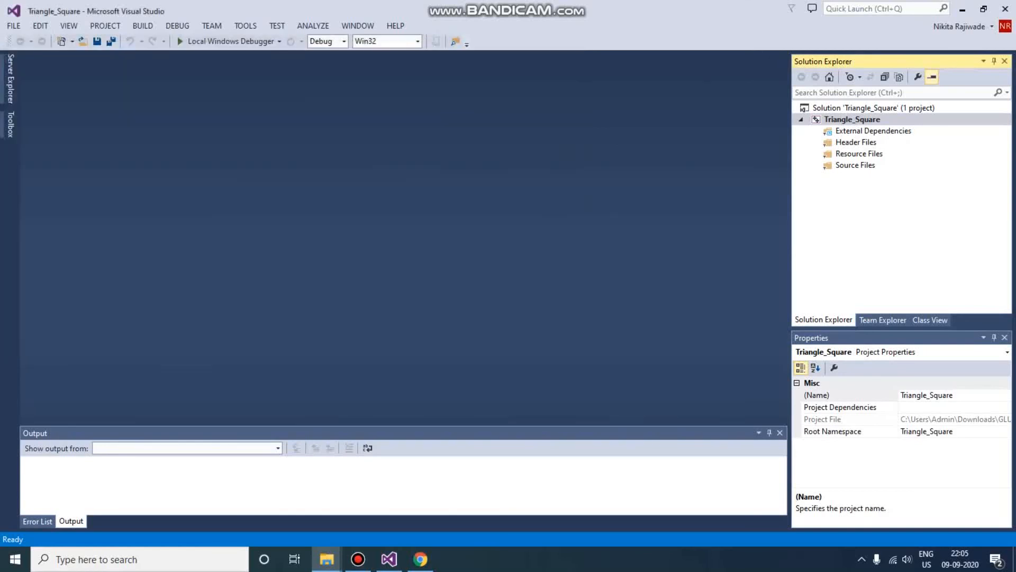
left_click(851, 118)
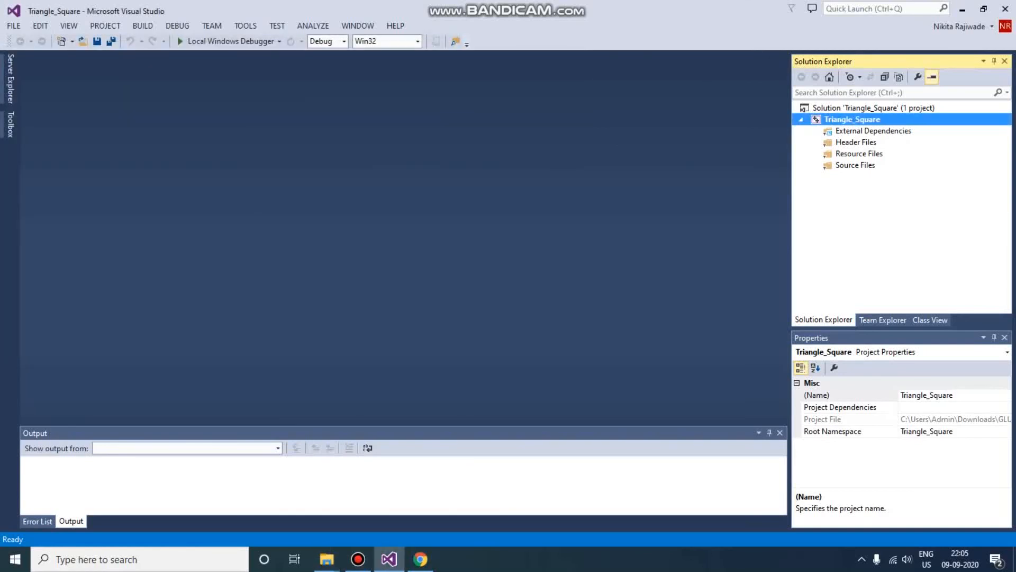